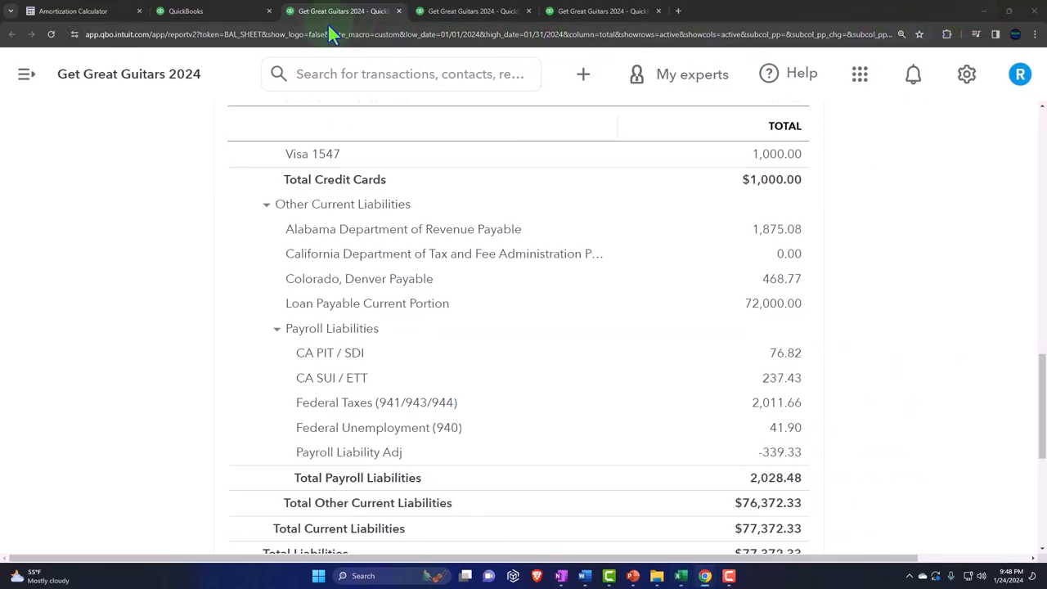
Start a new check and add 'Chase Vendor' as a new vendor for its payee.
left_click(204, 11)
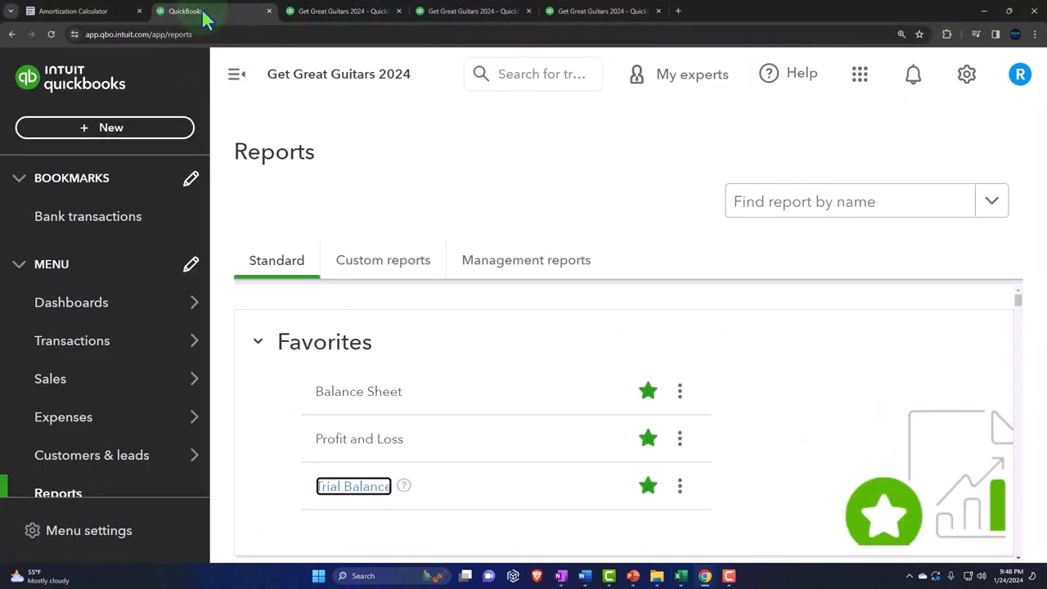
left_click(105, 128)
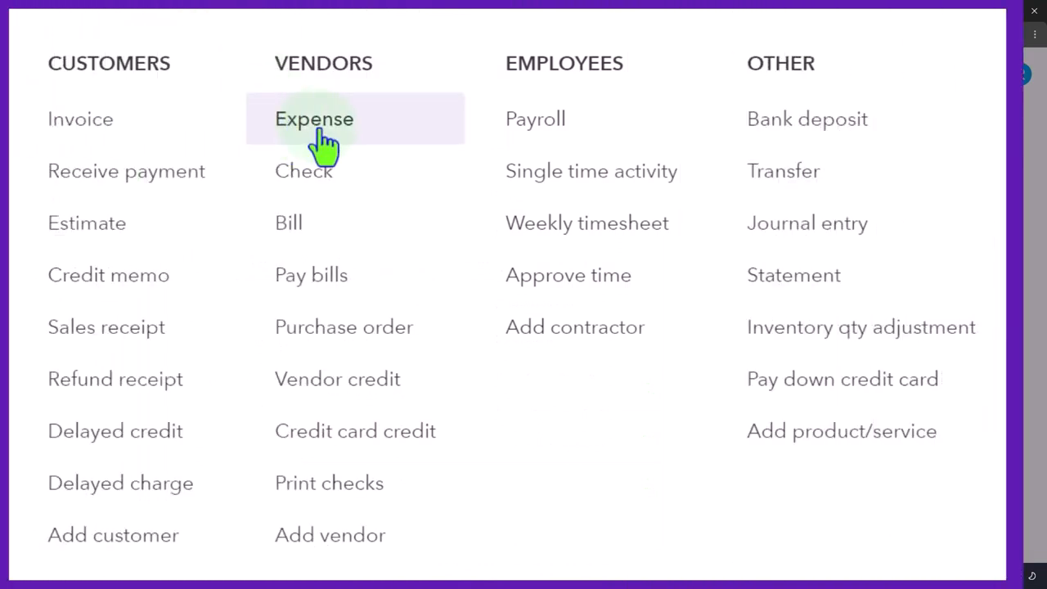
mouse_move(319, 180)
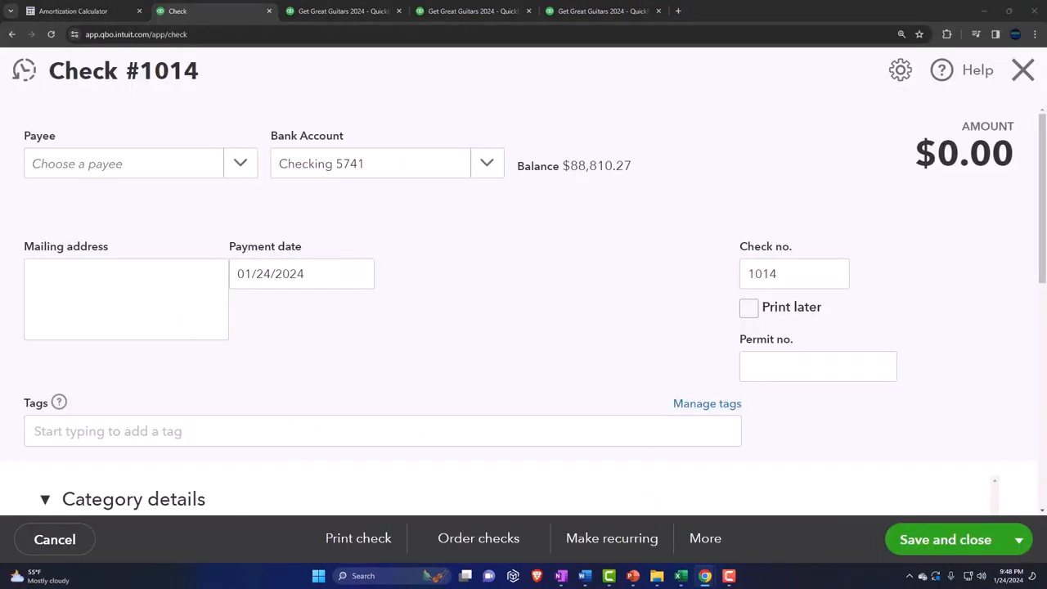
left_click(122, 163)
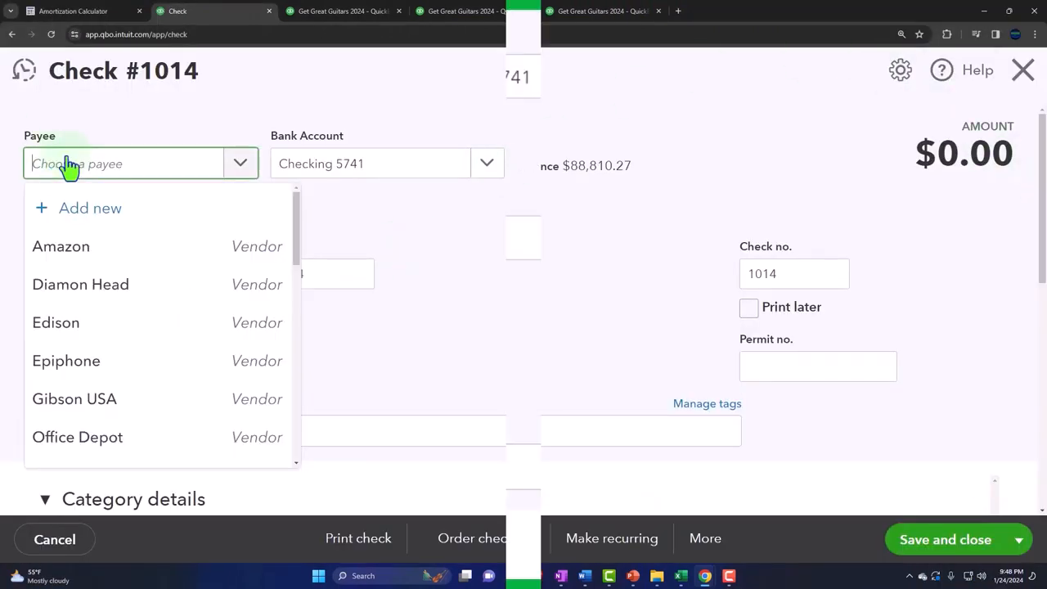
type("Chase")
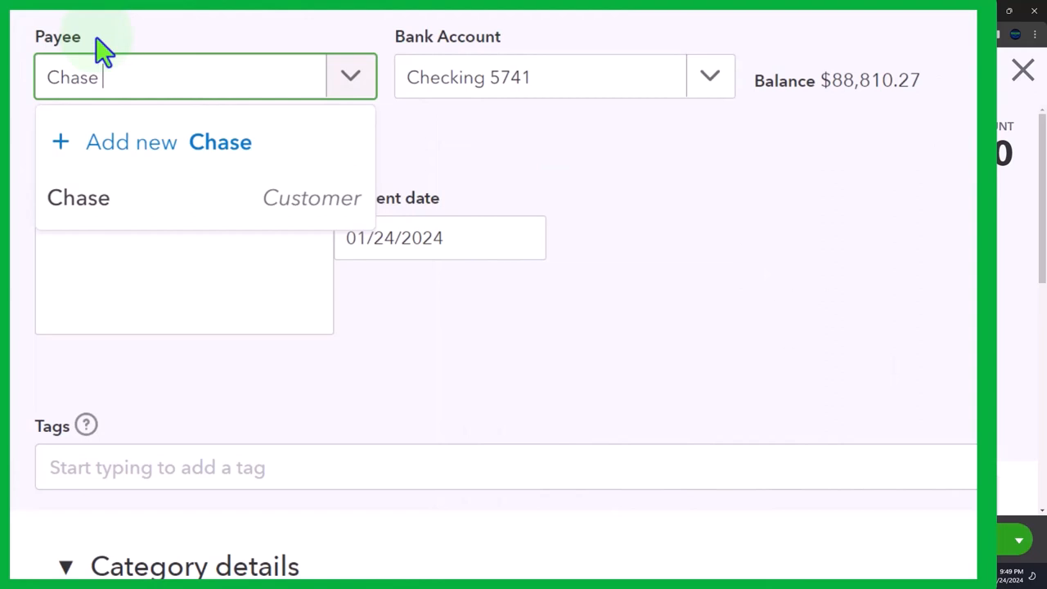
type("Vendor")
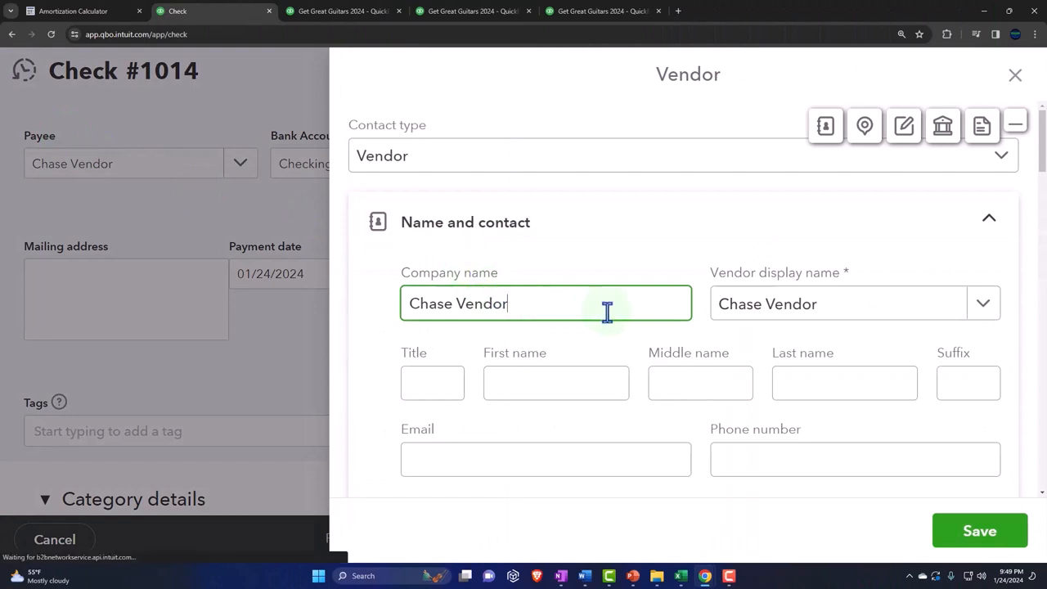
left_click(979, 530)
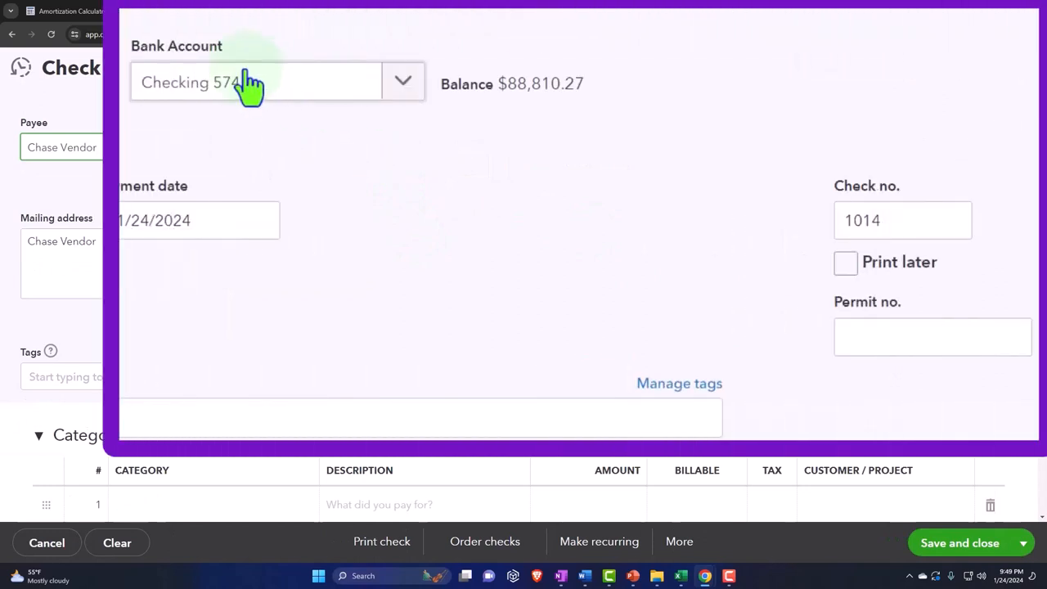
Date the check 02/01/2024, number it 1016, and clear Print later.
left_click(199, 220)
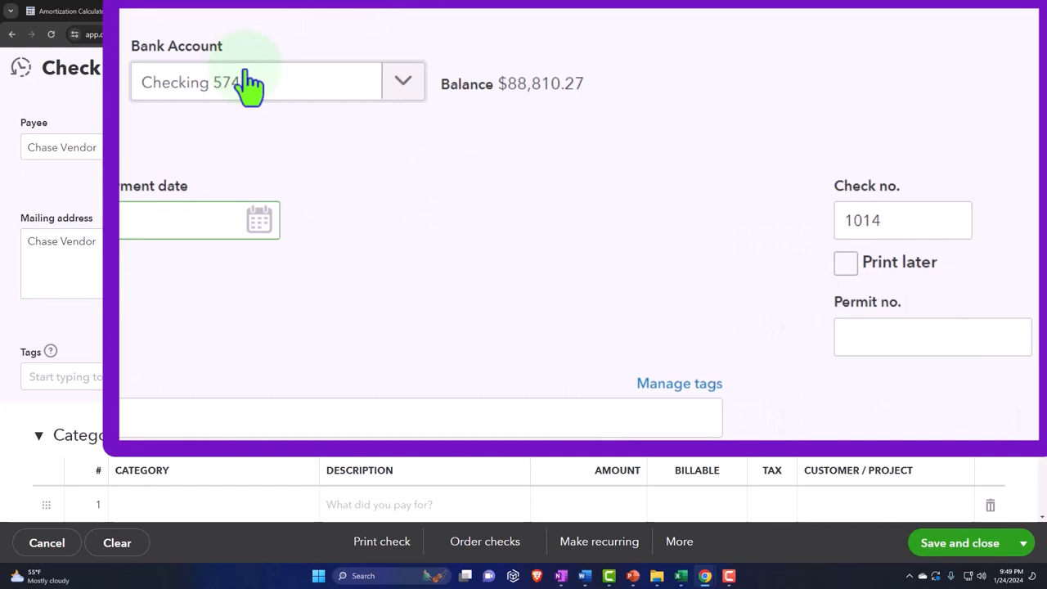
left_click(188, 220)
type("2/01/2024")
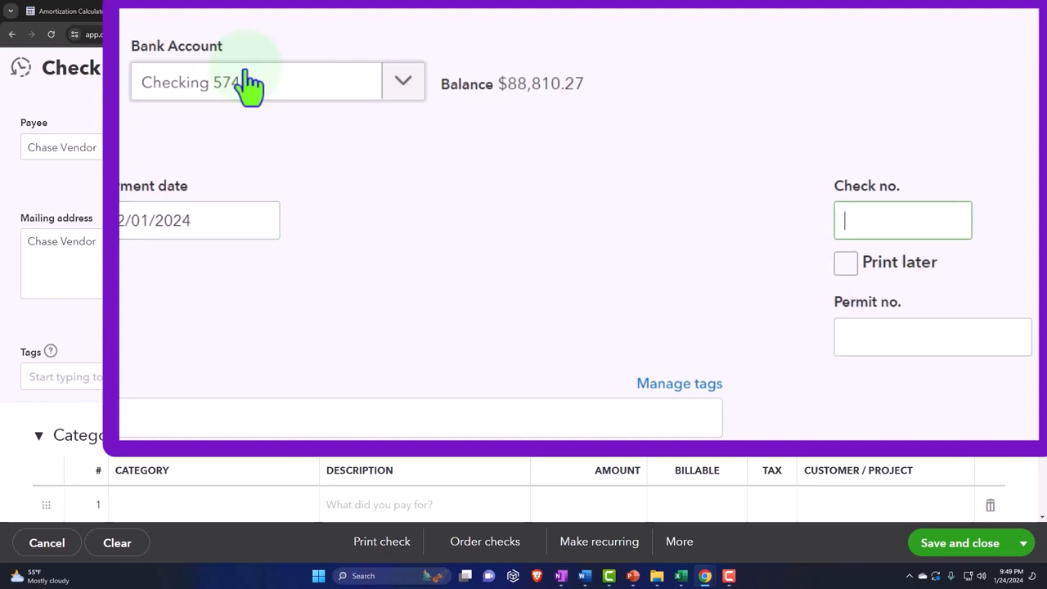
type("1016")
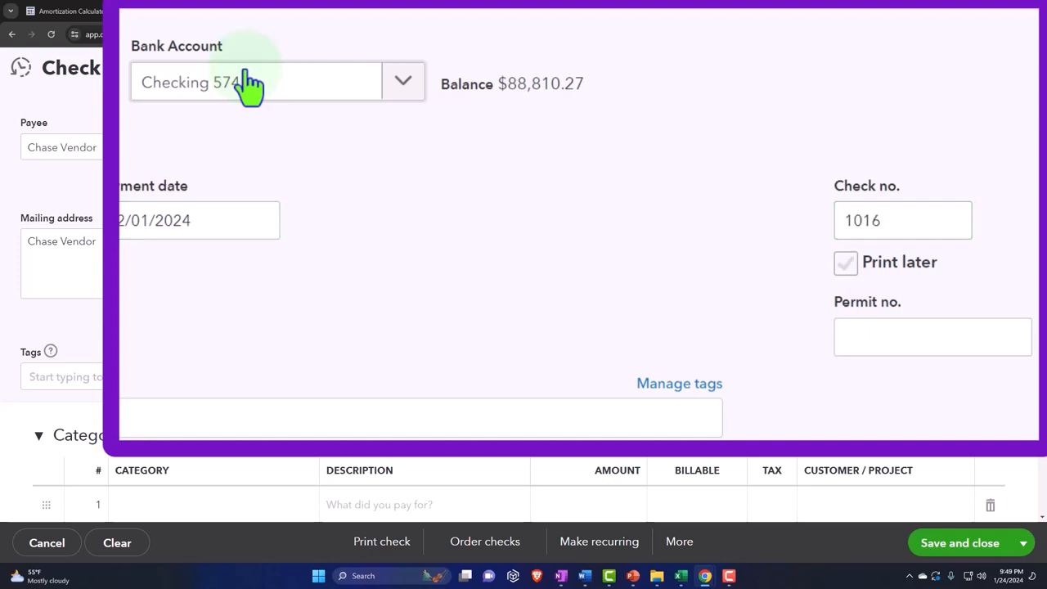
mouse_move(245, 86)
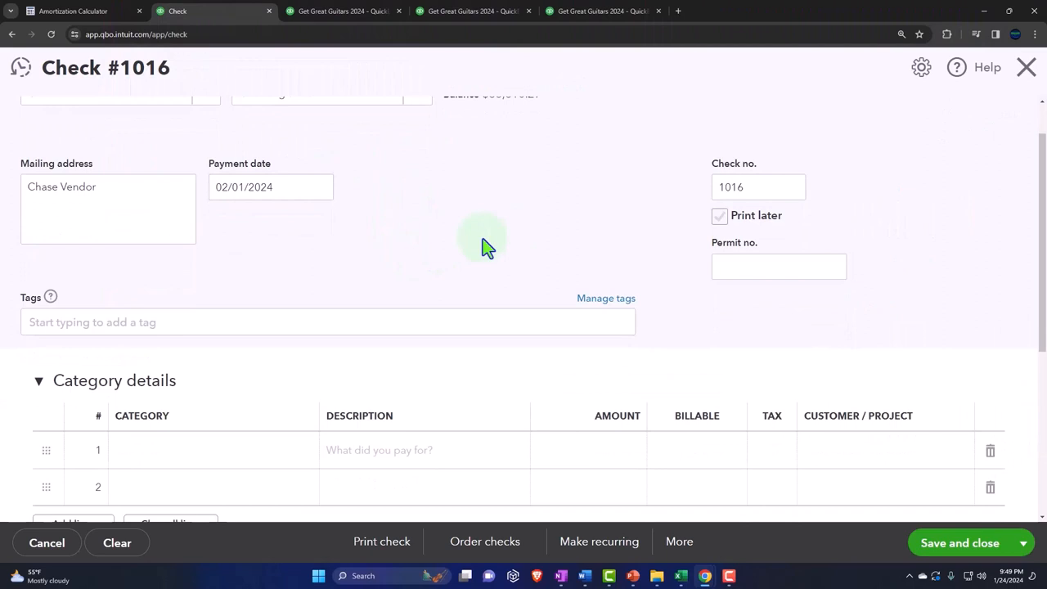
mouse_move(662, 215)
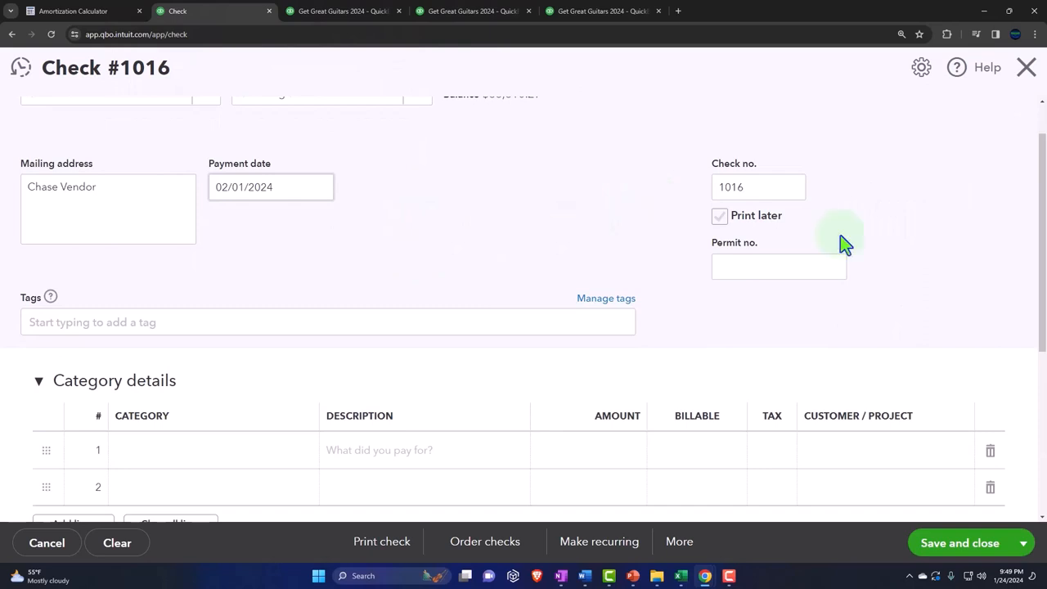
left_click(720, 216)
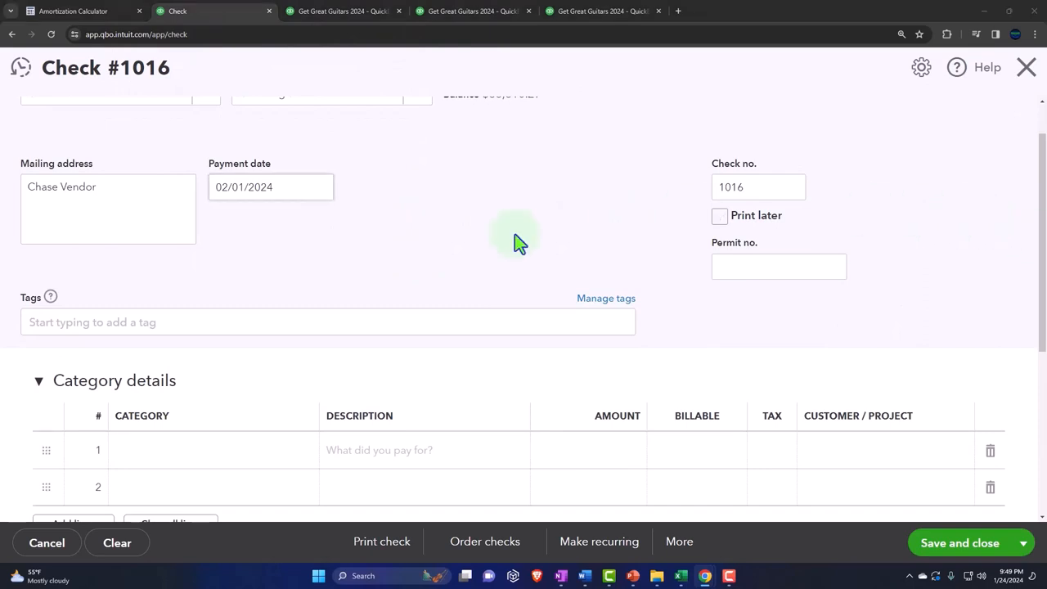
scroll("down", 3)
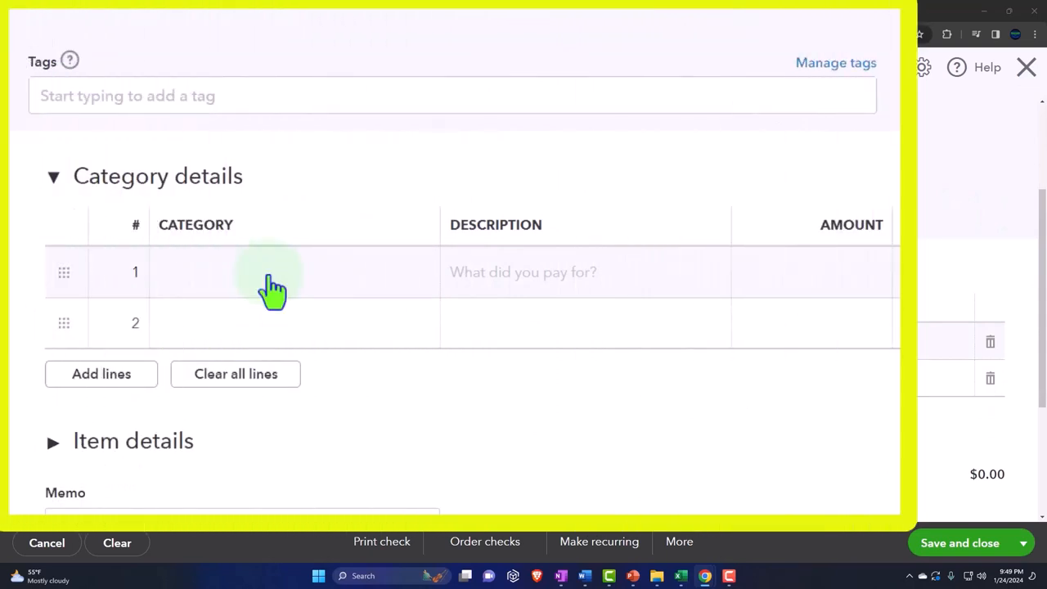
Enter Loan Payable Current Portion 1,058.73 on line 1 and search 'intere' for line 2.
left_click(274, 273)
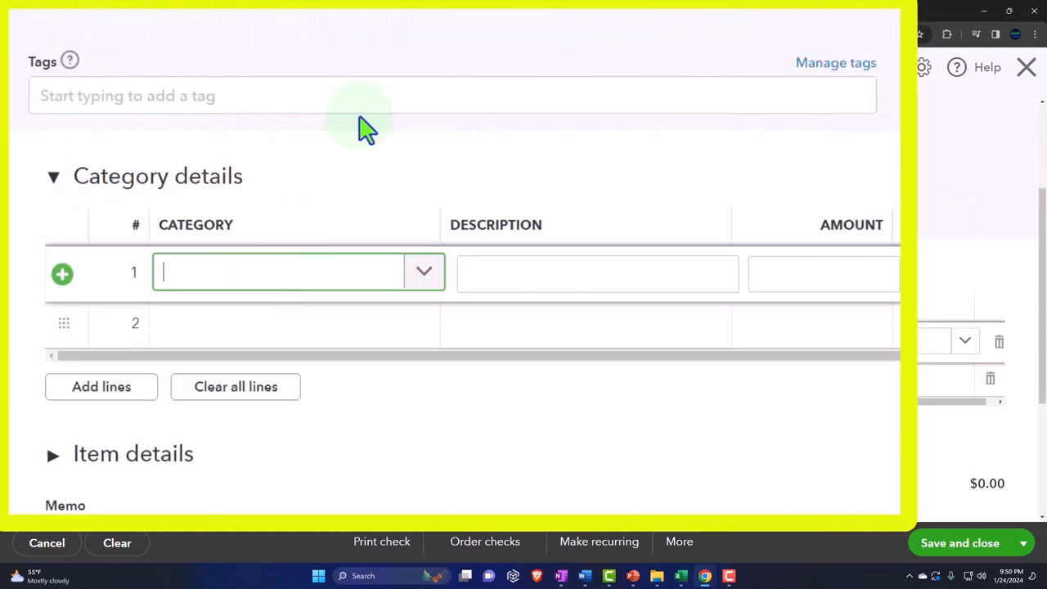
type("loan pa")
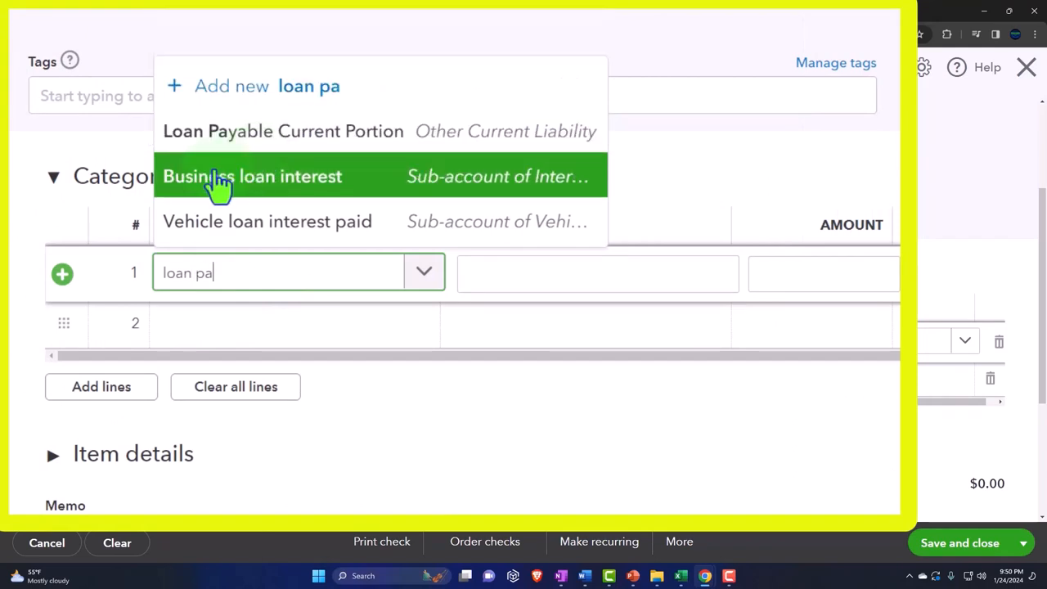
left_click(282, 131)
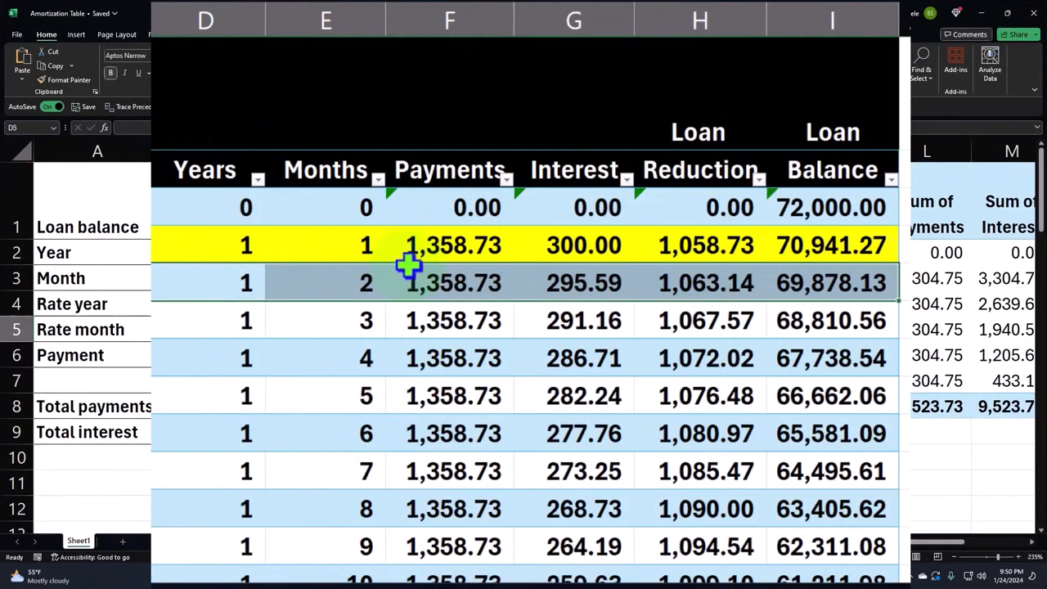
left_click(706, 244)
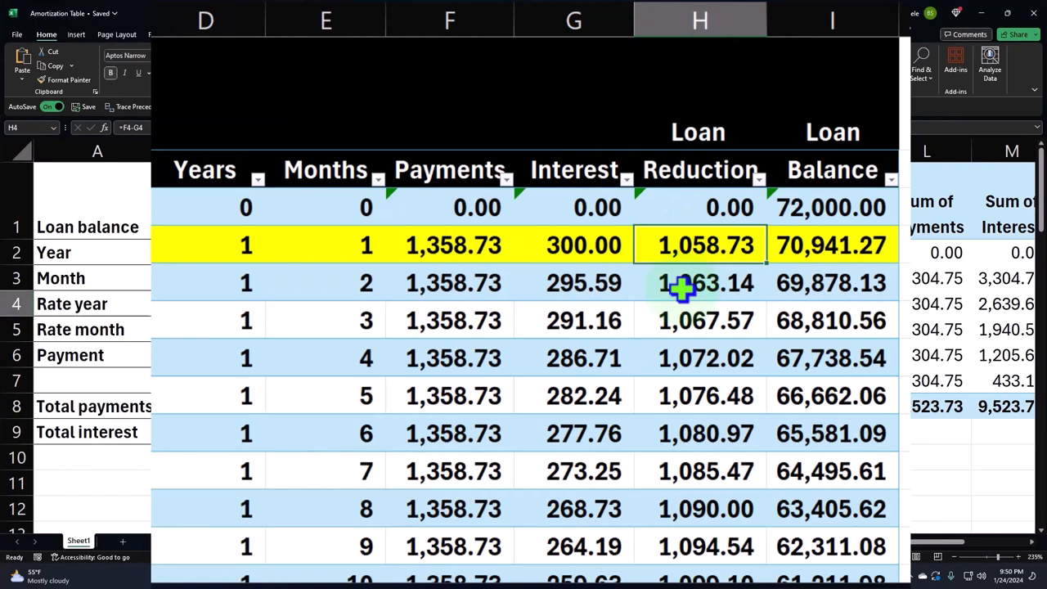
mouse_move(614, 266)
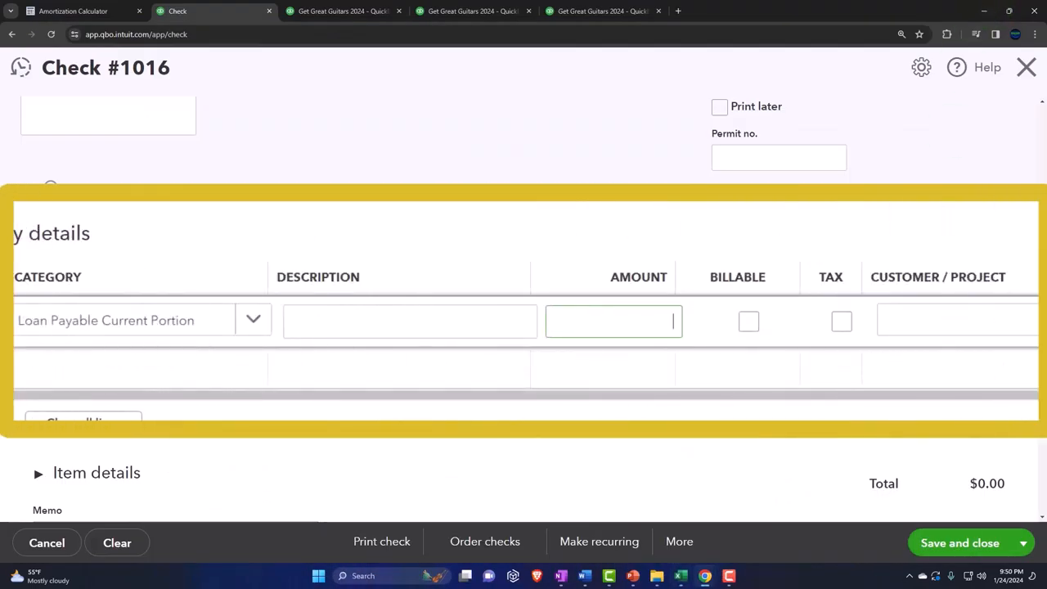
type("1058.73")
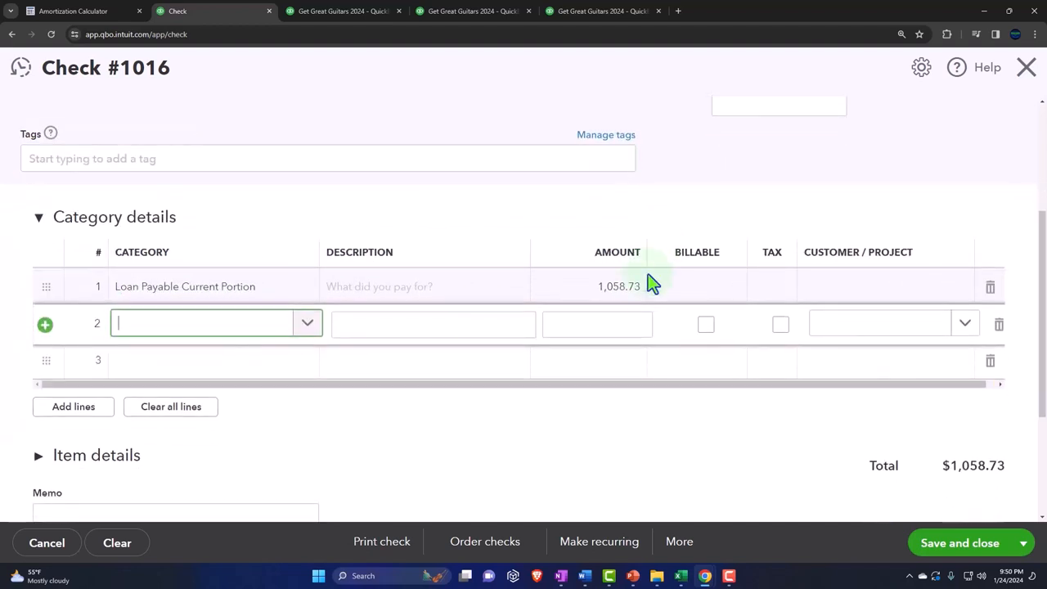
type("intere")
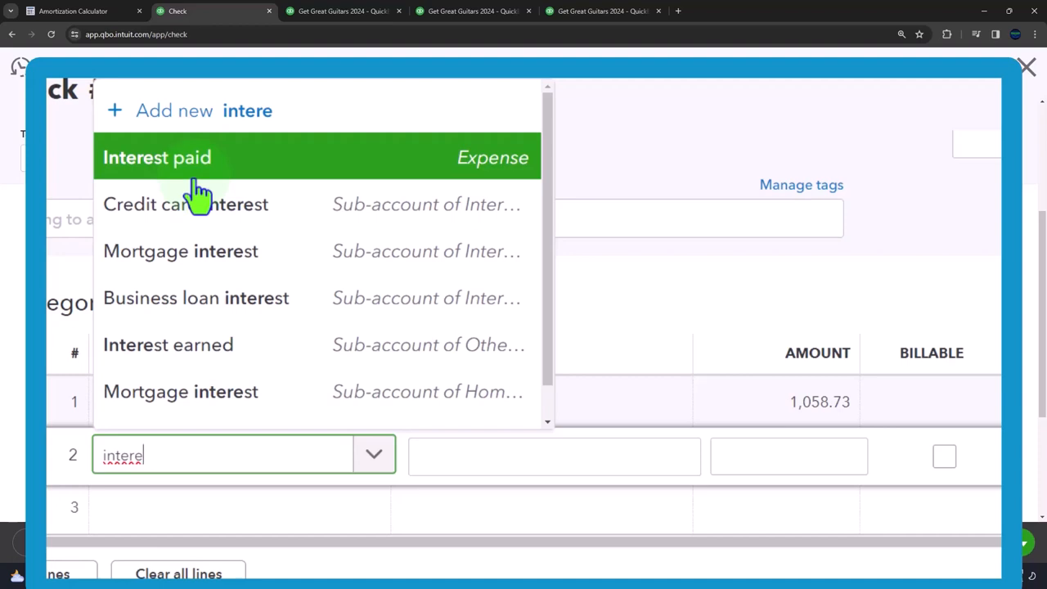
Set line 2 to Interest paid for 300.00, checking the amortization spreadsheet.
left_click(157, 157)
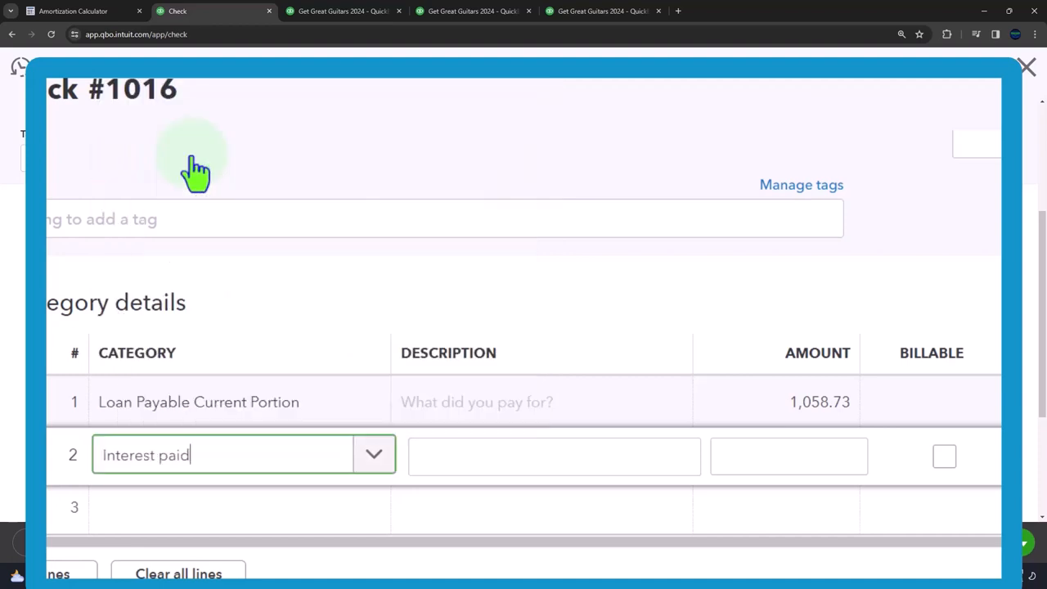
left_click(554, 455)
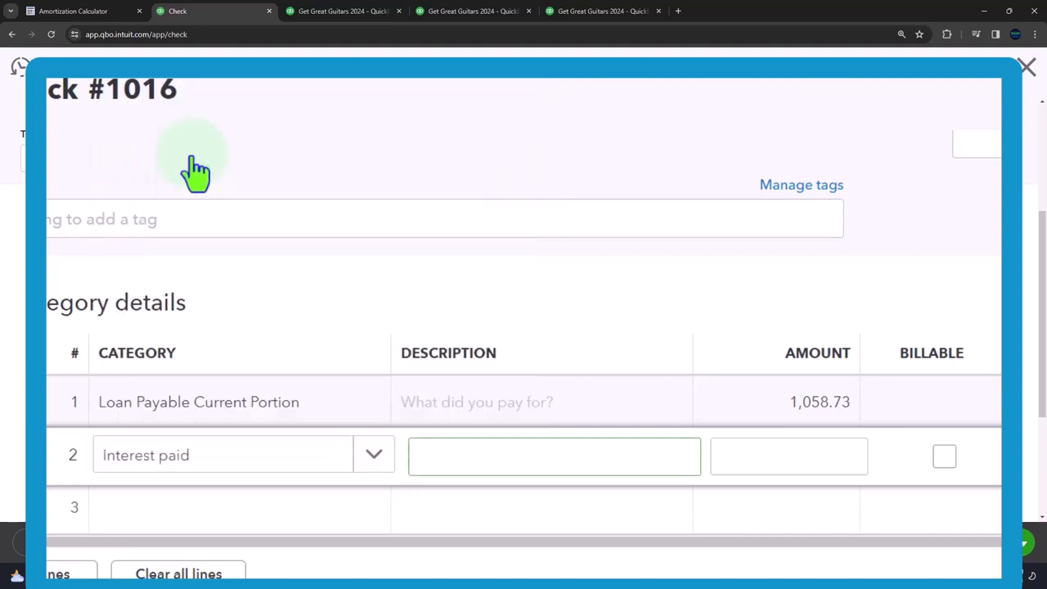
left_click(788, 455)
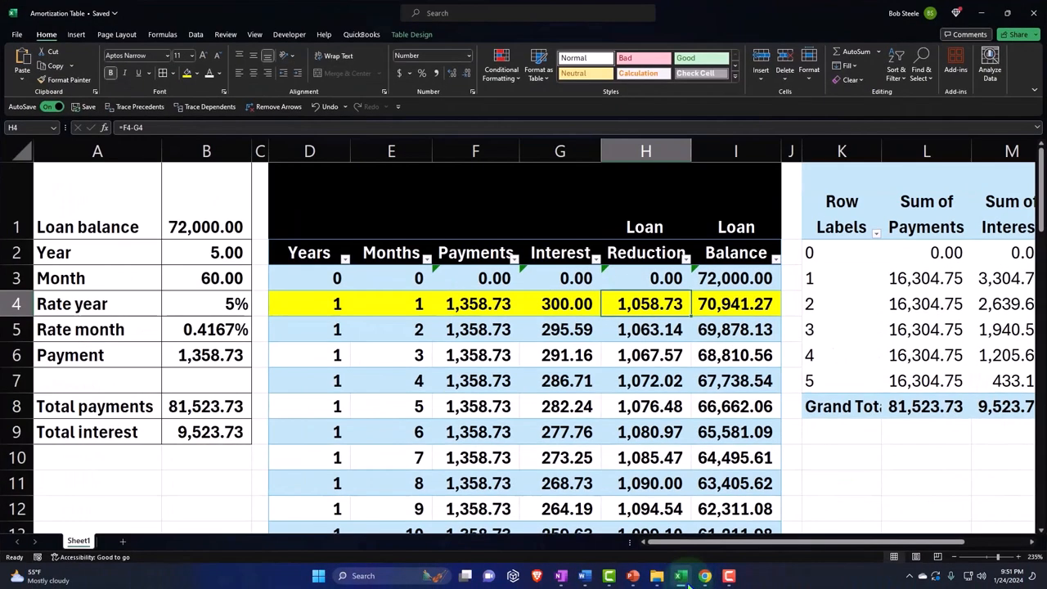
left_click(559, 304)
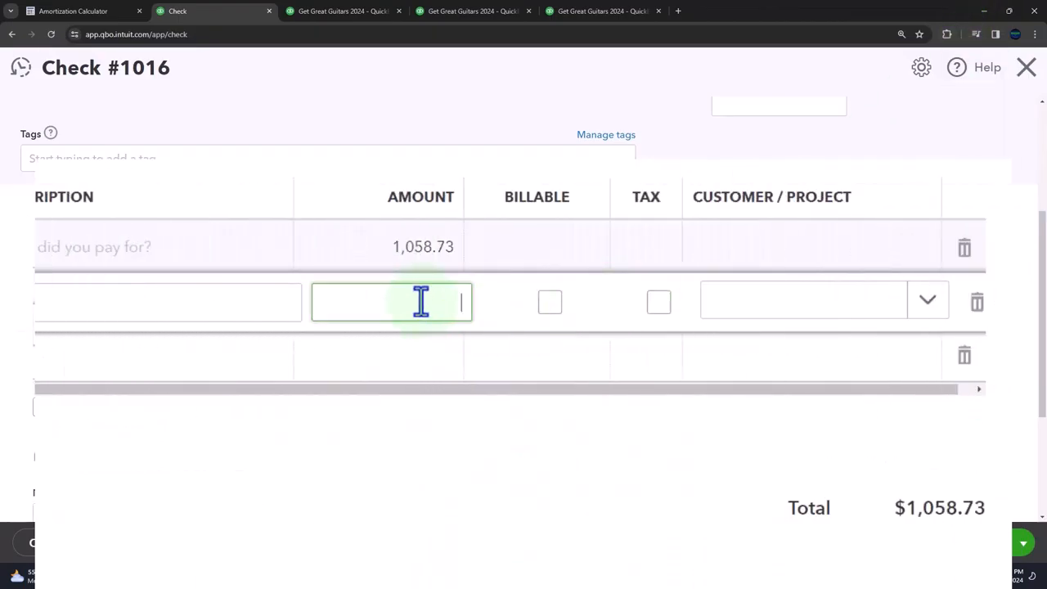
type("300.00")
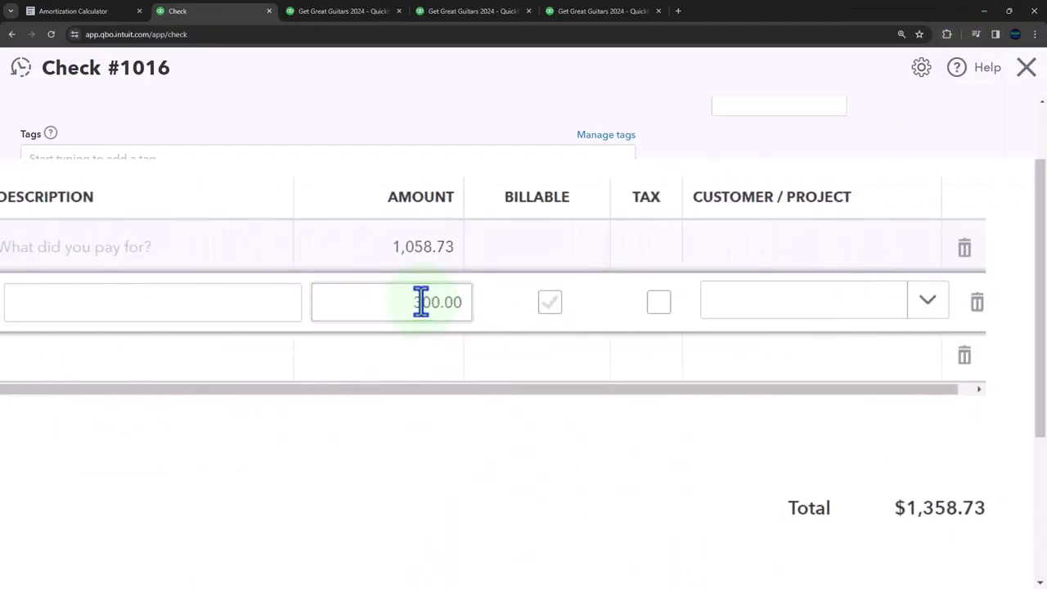
type("300.00")
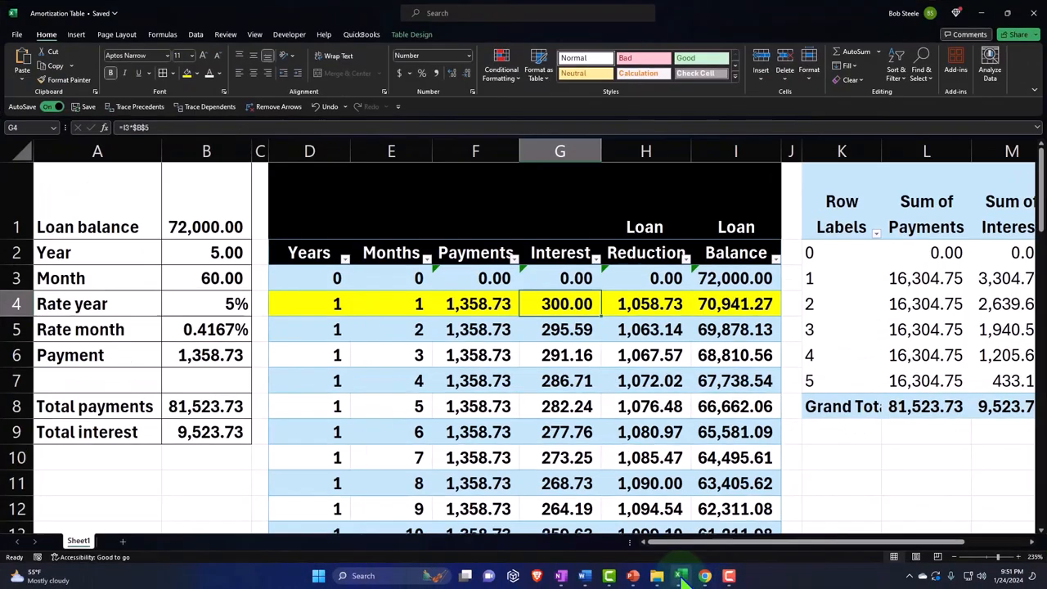
Review the check's $1,358.73 total and reopen the Loan Payable amount.
left_click(476, 304)
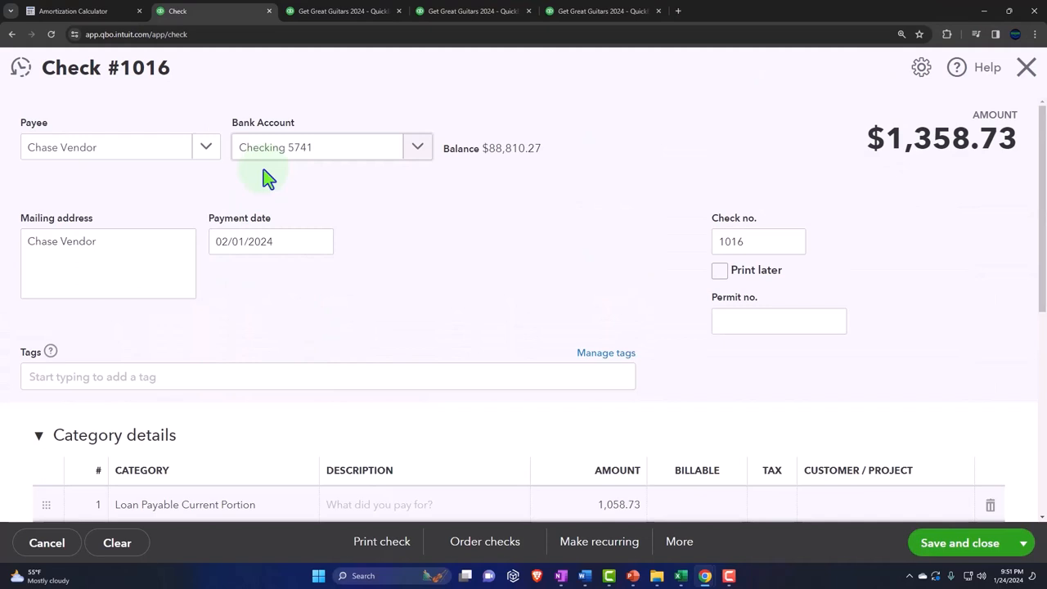
scroll("down", 3)
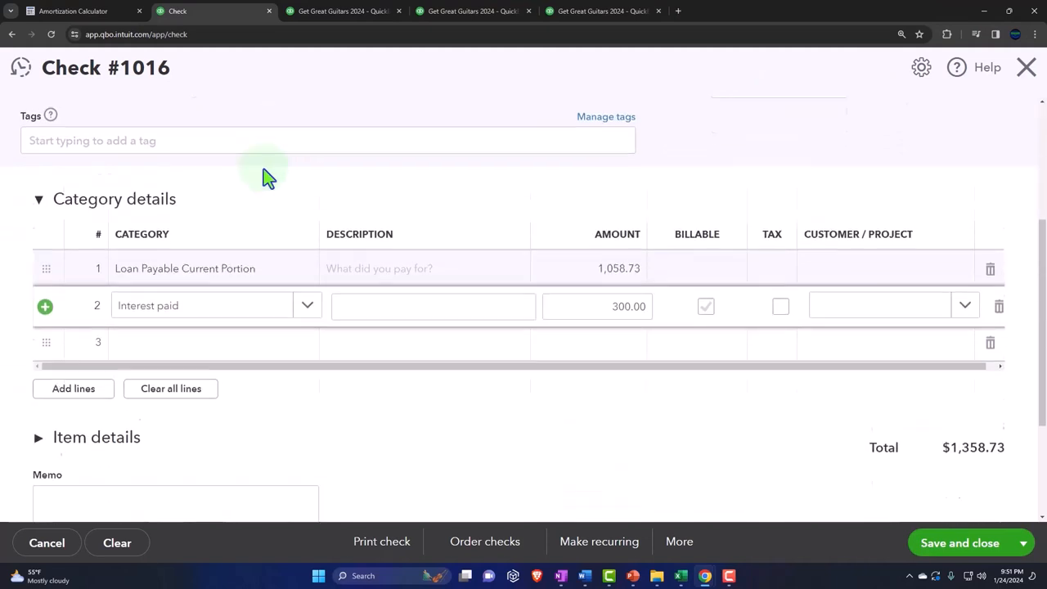
scroll("down", 3)
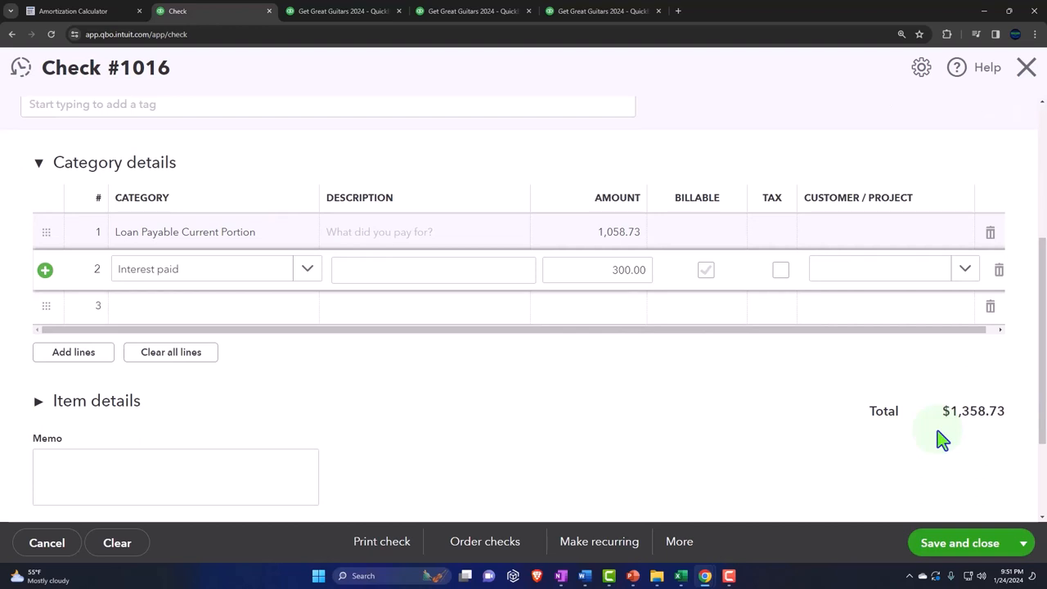
mouse_move(221, 293)
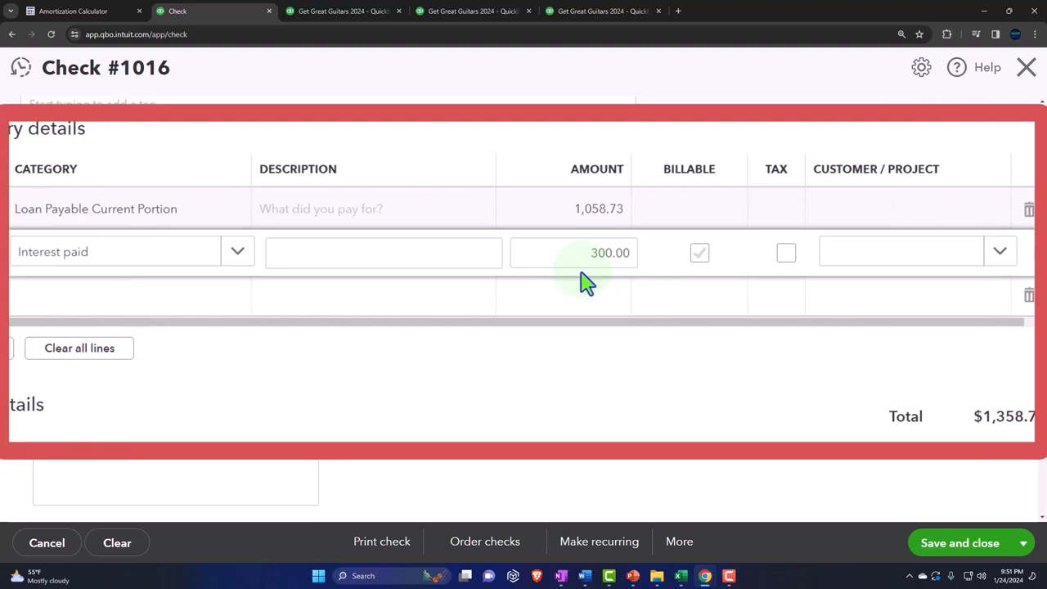
mouse_move(440, 221)
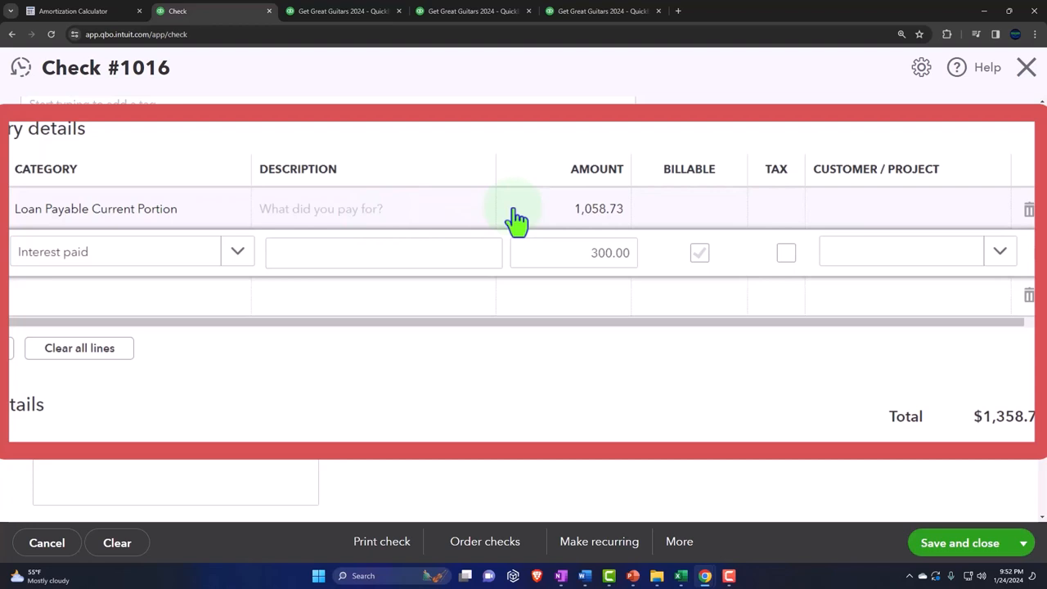
left_click(603, 209)
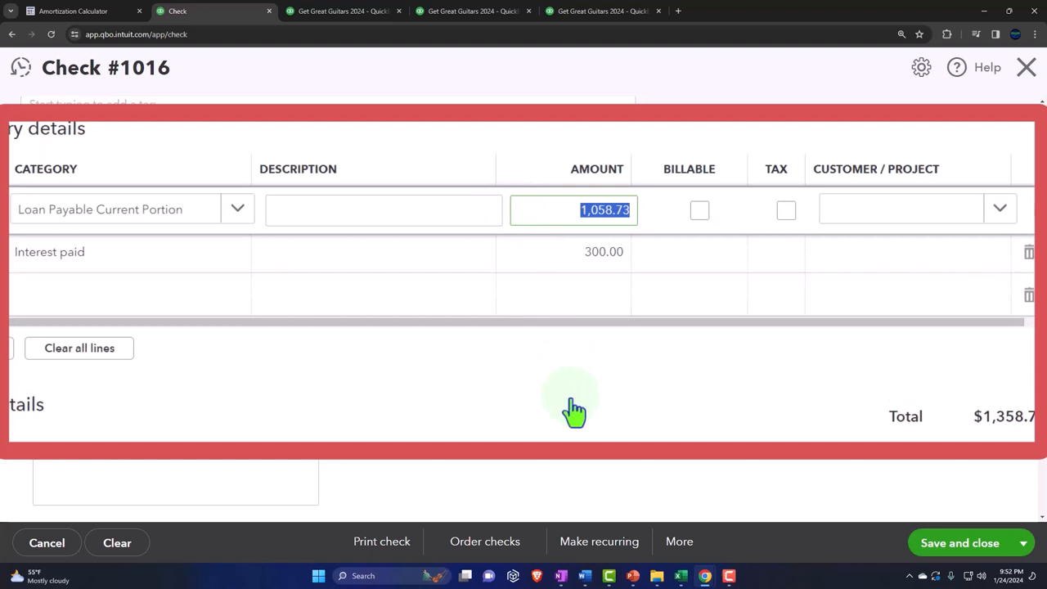
mouse_move(994, 552)
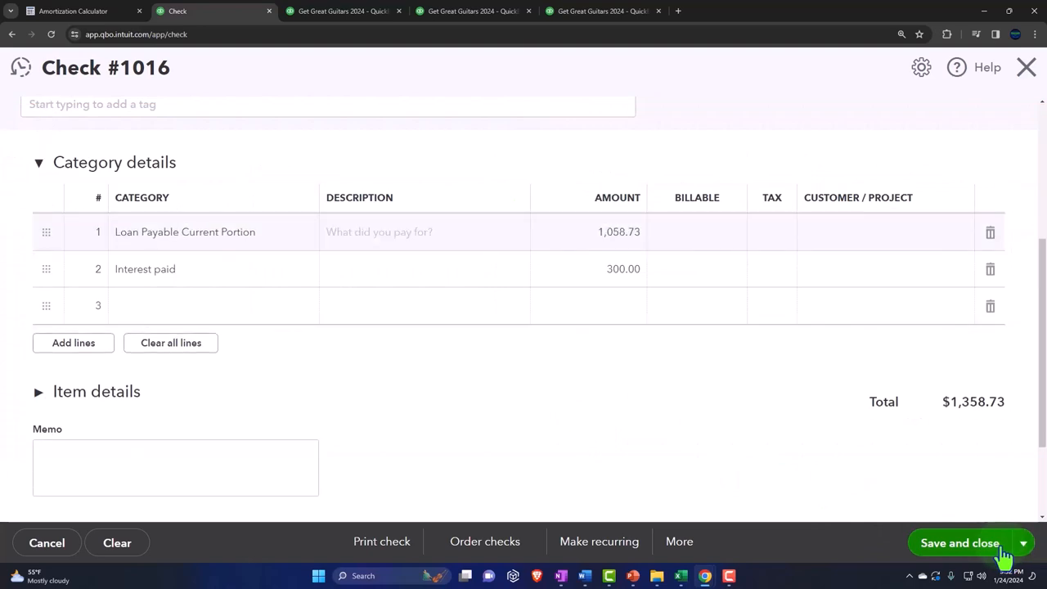
Save check 1016 and set the Balance Sheet end date to 02/28/2024.
left_click(960, 543)
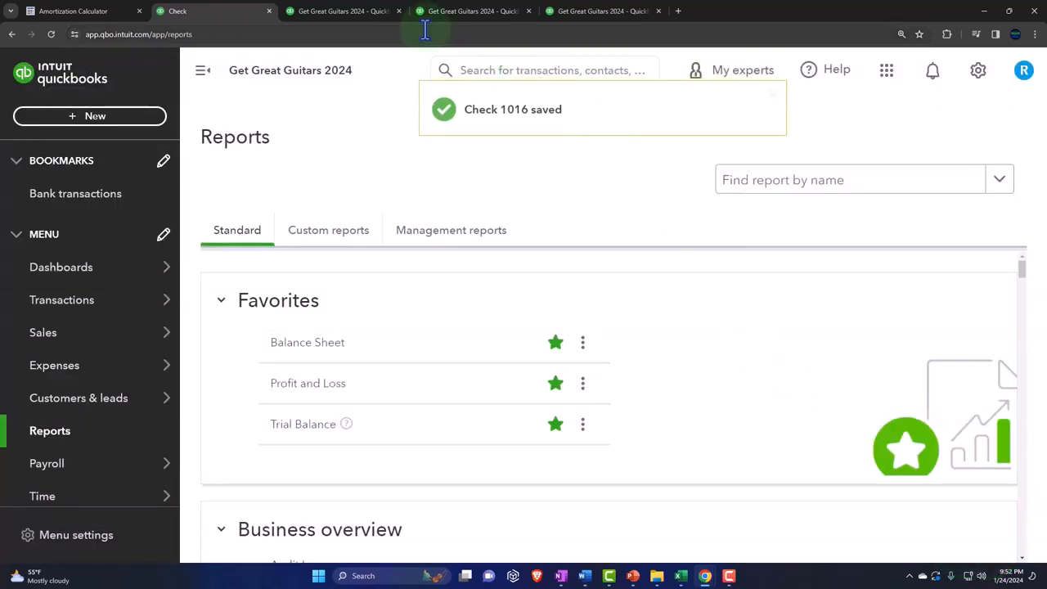
left_click(306, 342)
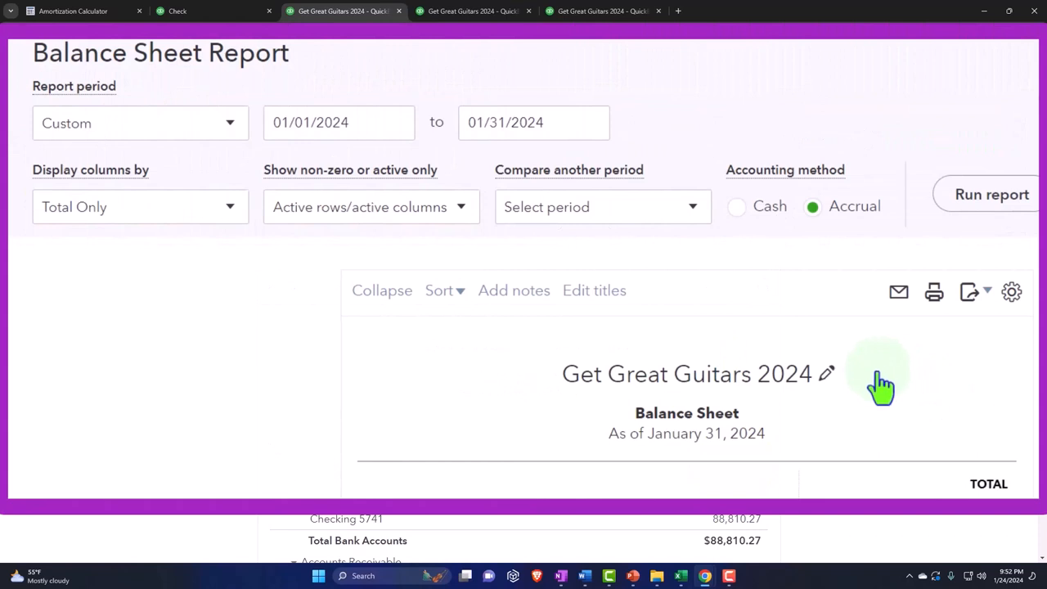
left_click(531, 121)
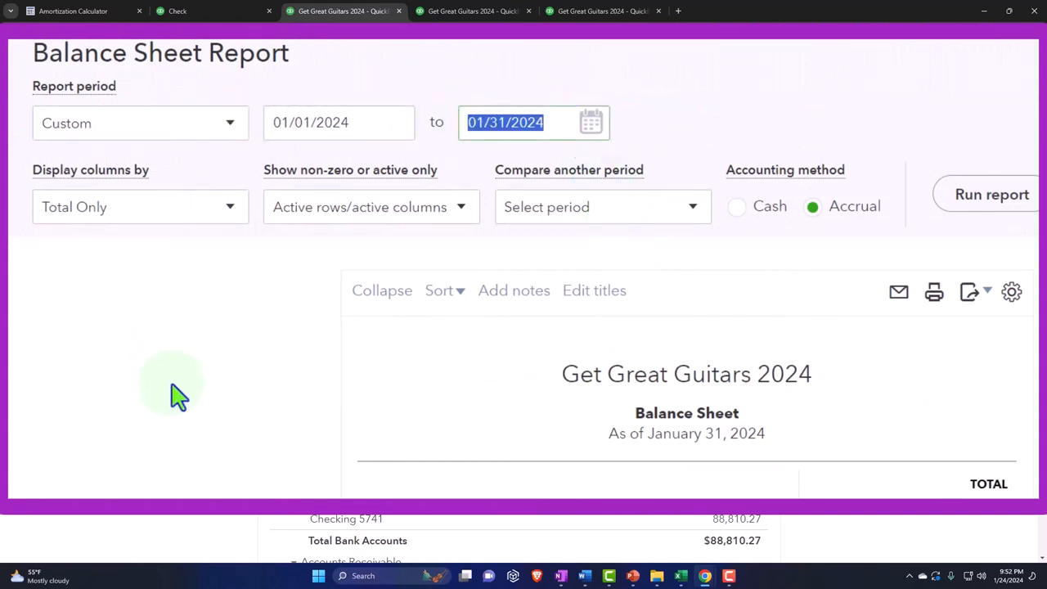
type("022")
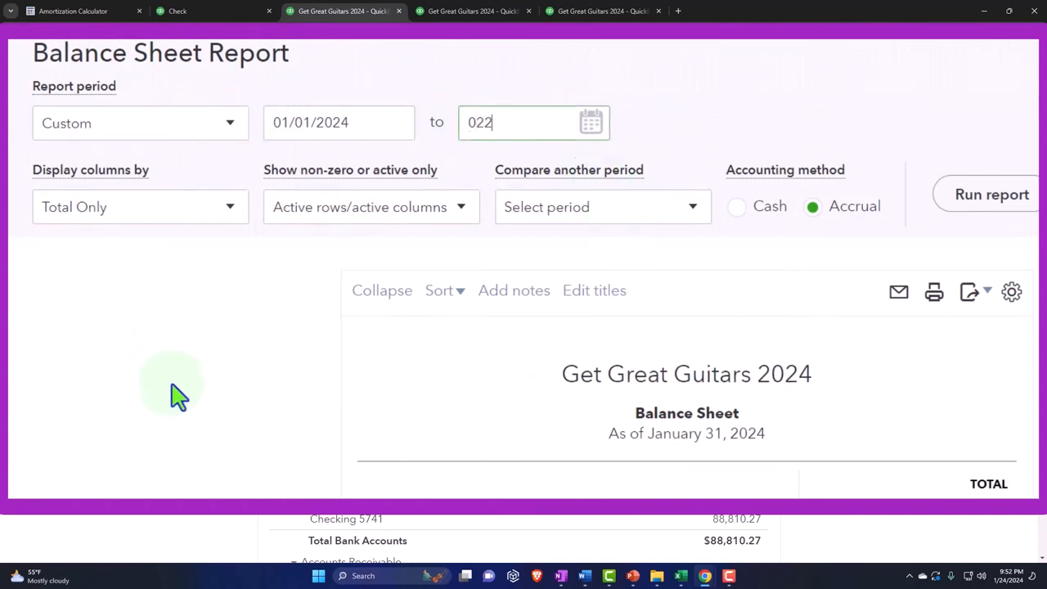
type("02/28/2024")
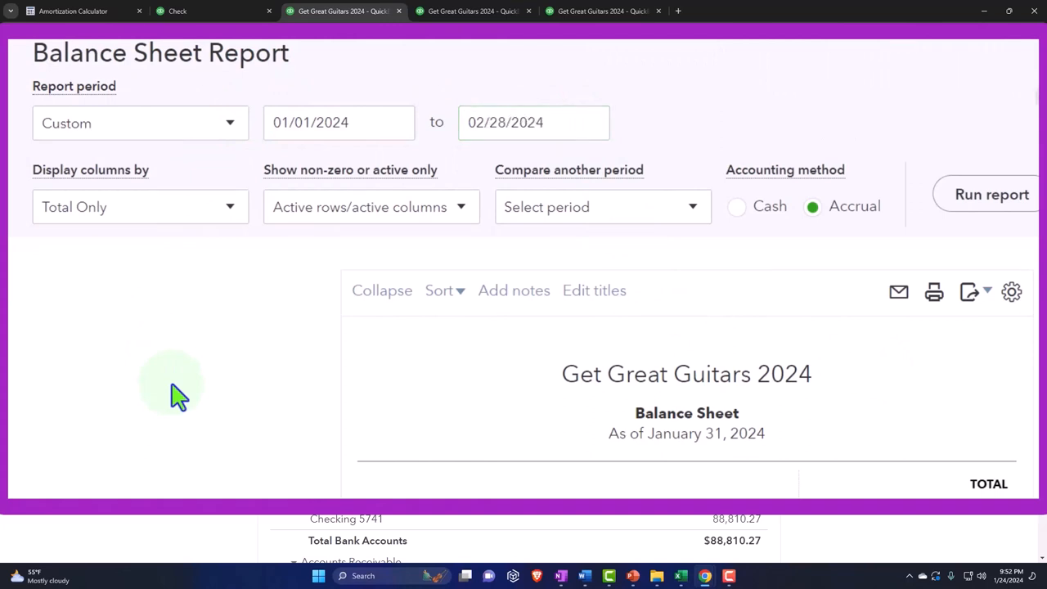
Run the Balance Sheet by months and drill into February's Checking 5741 balance.
left_click(140, 206)
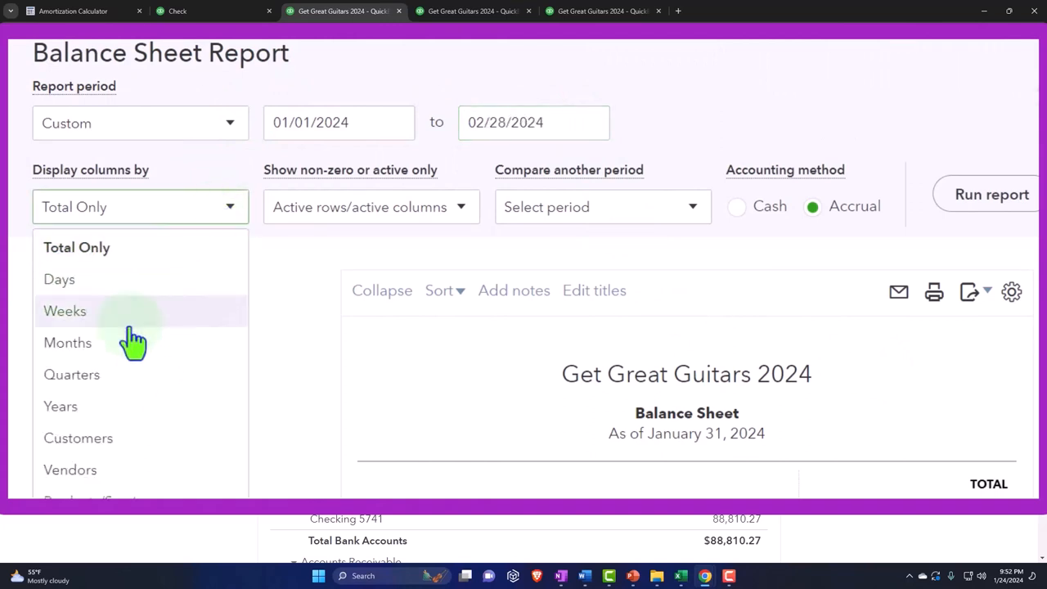
left_click(68, 342)
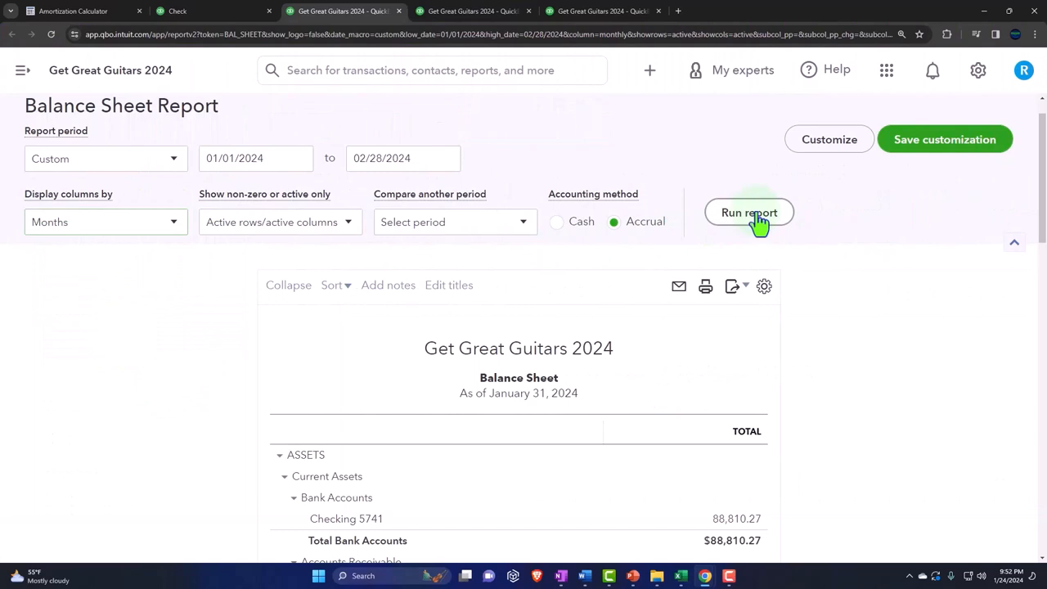
left_click(749, 212)
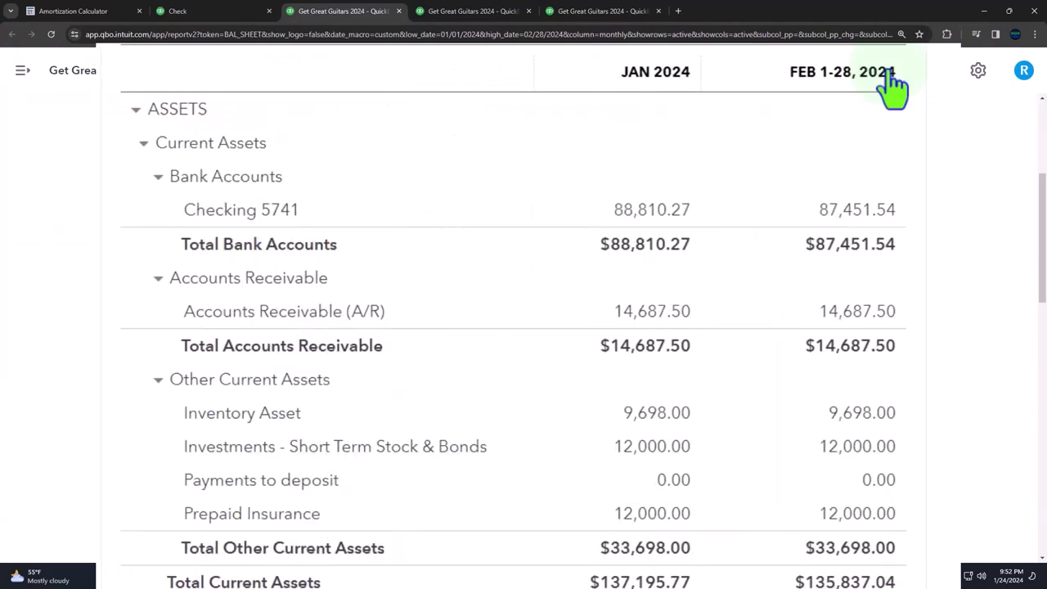
left_click(857, 124)
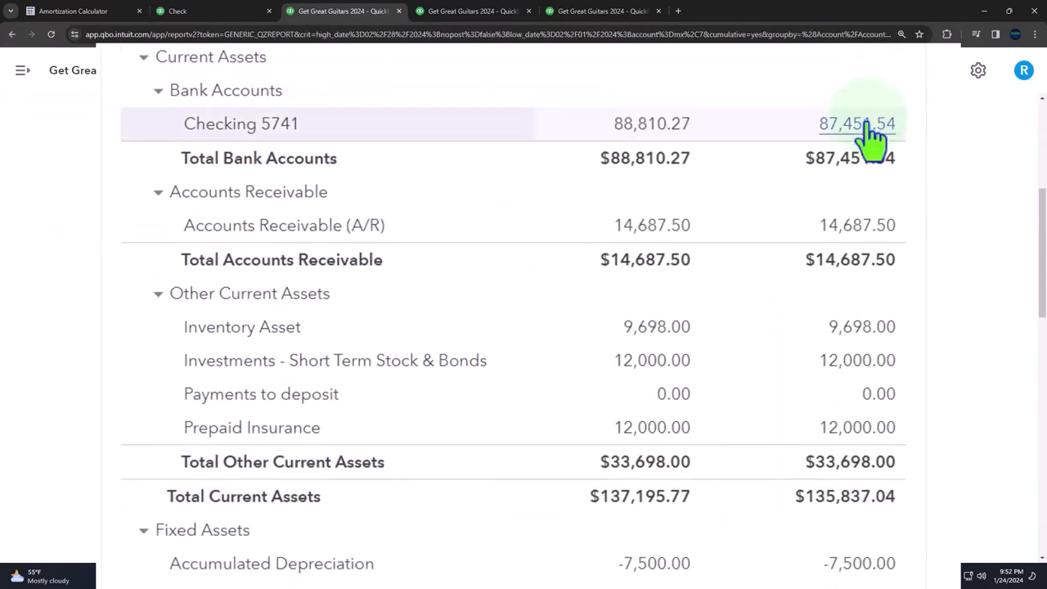
left_click(857, 124)
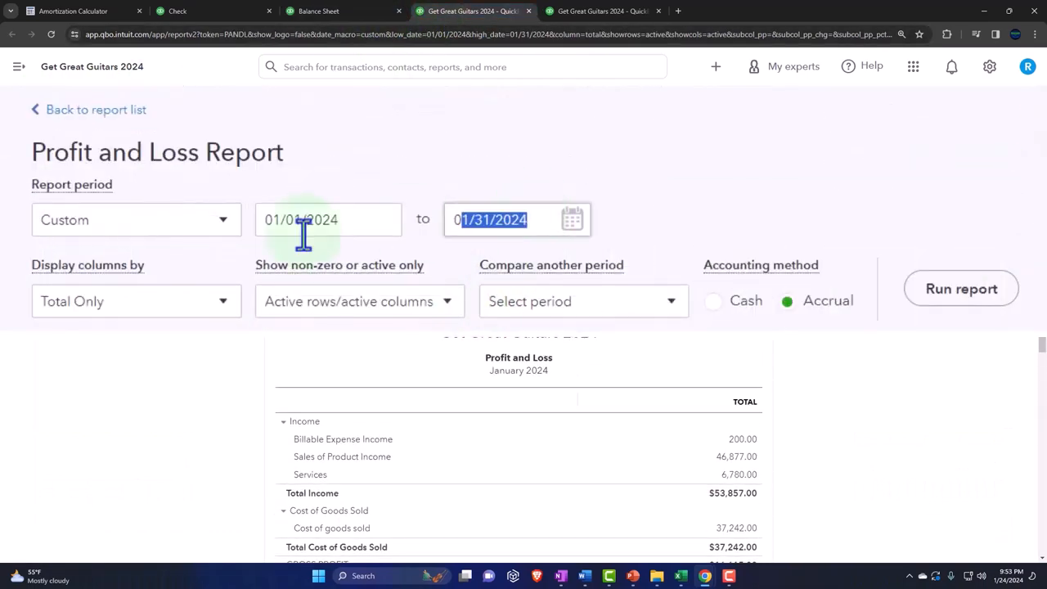
Set the Profit and Loss end date to 02/28/2024 and show monthly columns.
type("0228")
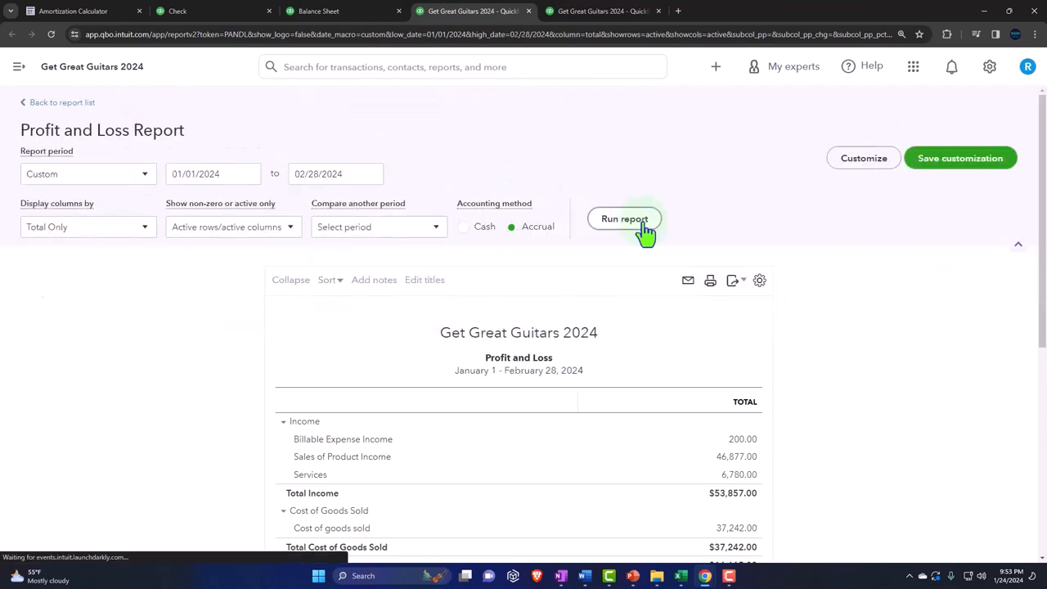
left_click(87, 226)
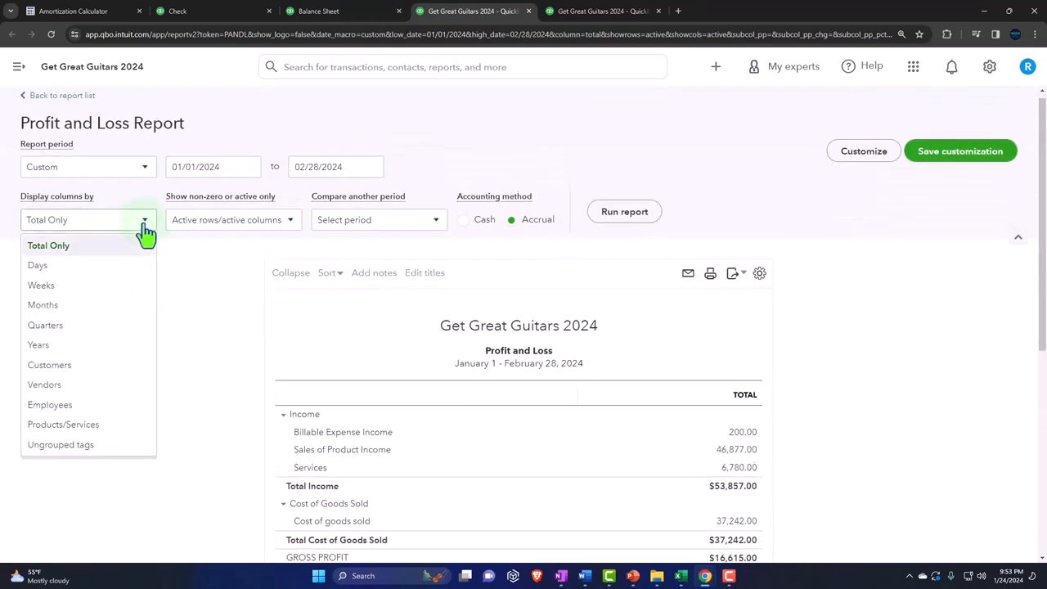
left_click(43, 304)
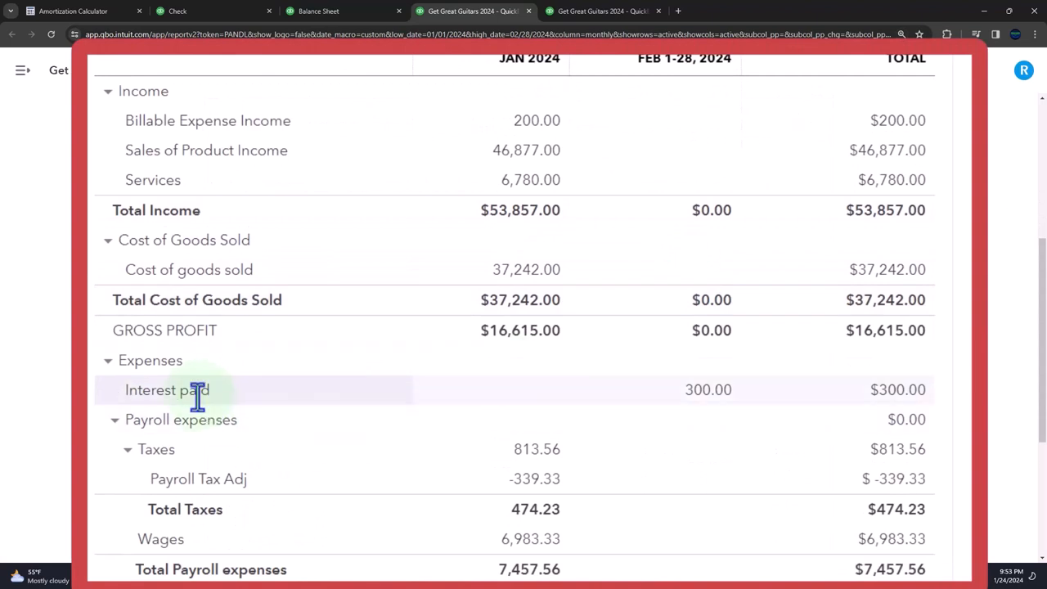
mouse_move(384, 409)
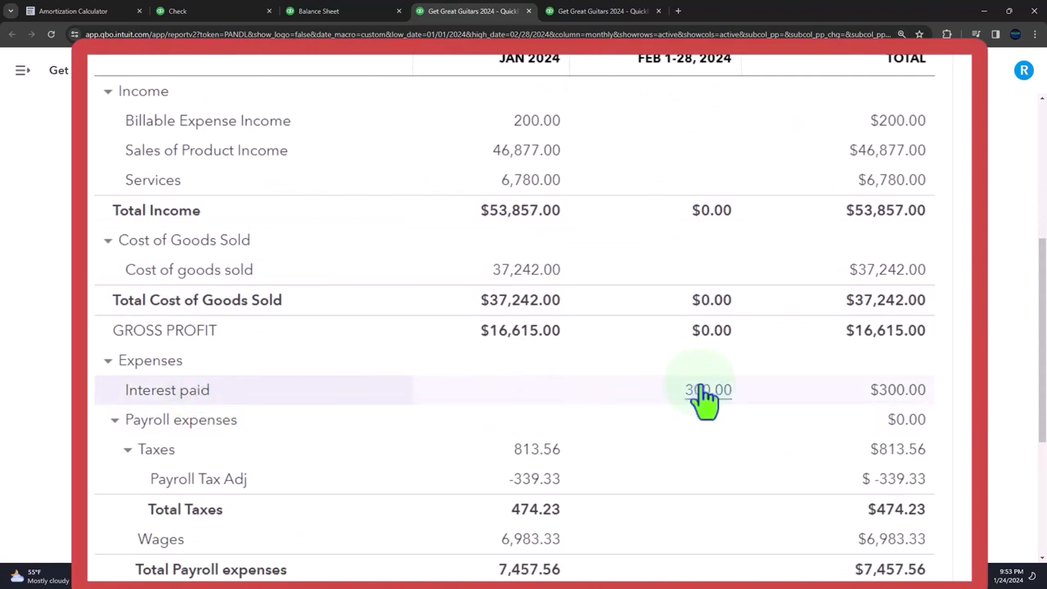
scroll("down", 3)
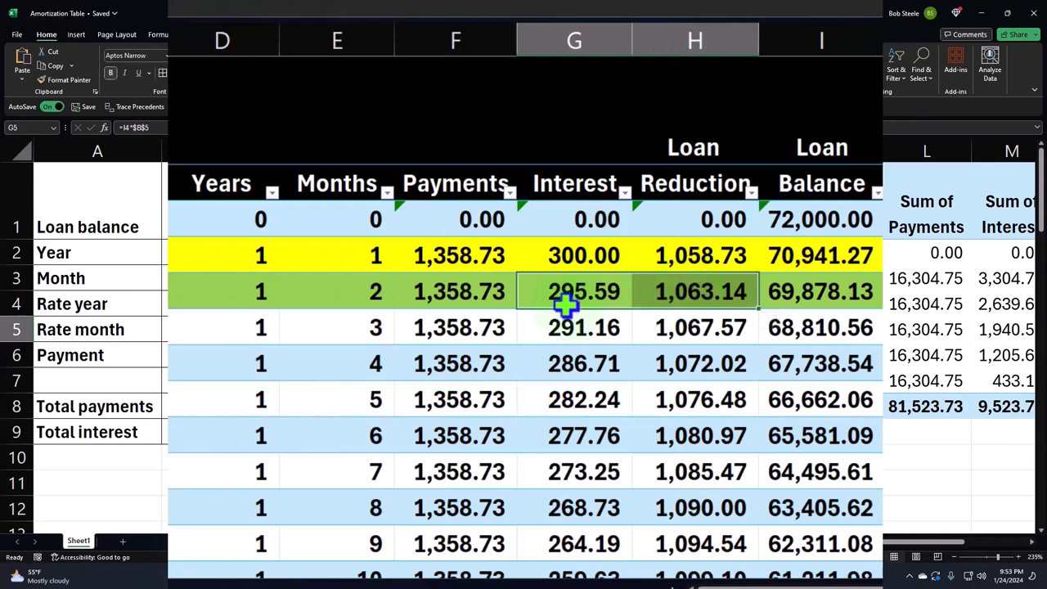
mouse_move(583, 302)
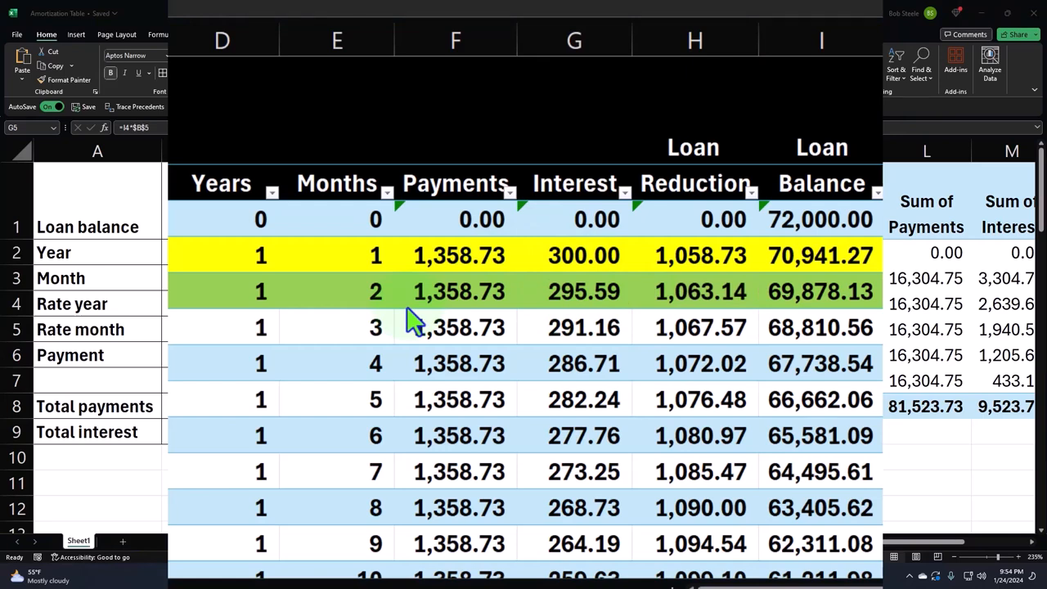
mouse_move(372, 324)
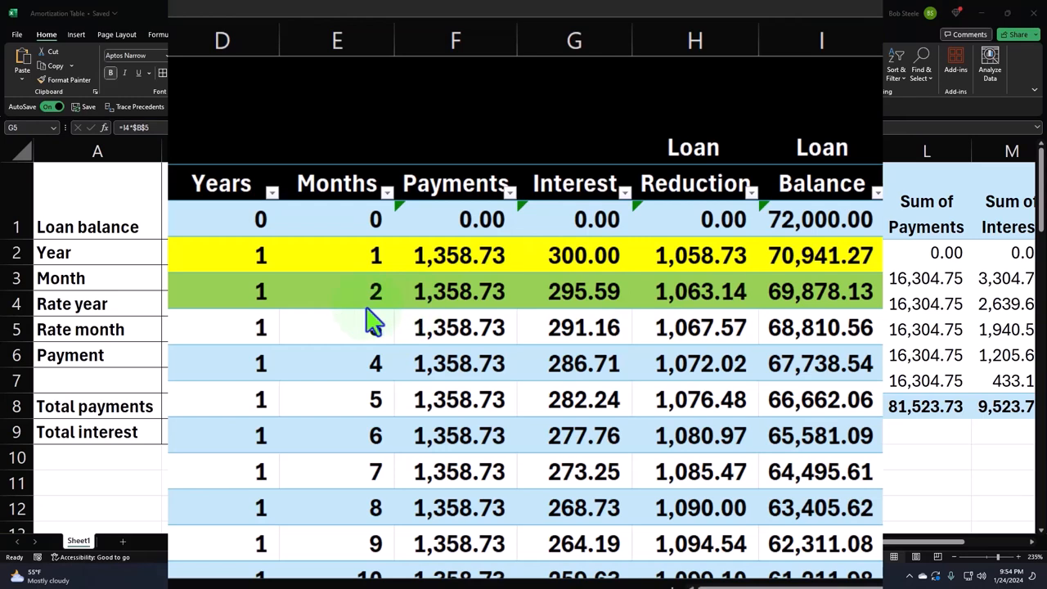
mouse_move(573, 336)
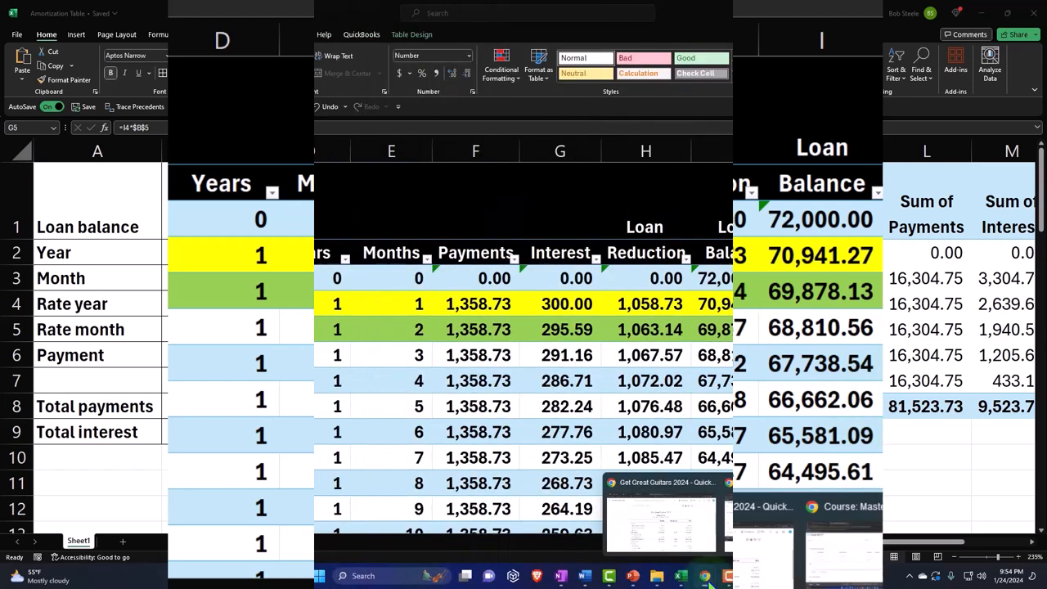
Draft a new expense to Chase Vendor dated 02/28/2024.
left_click(212, 11)
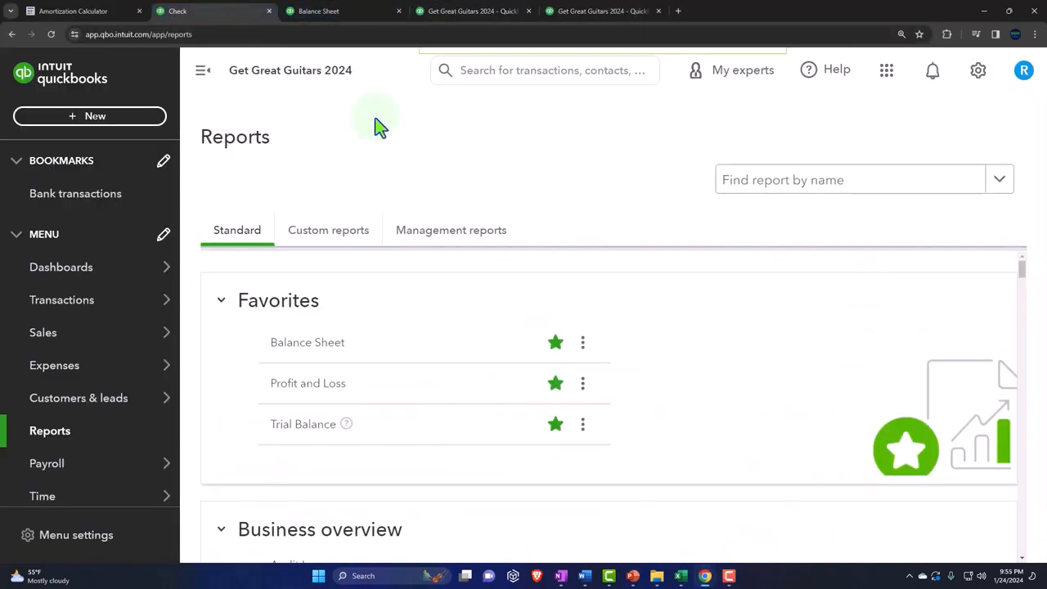
left_click(89, 115)
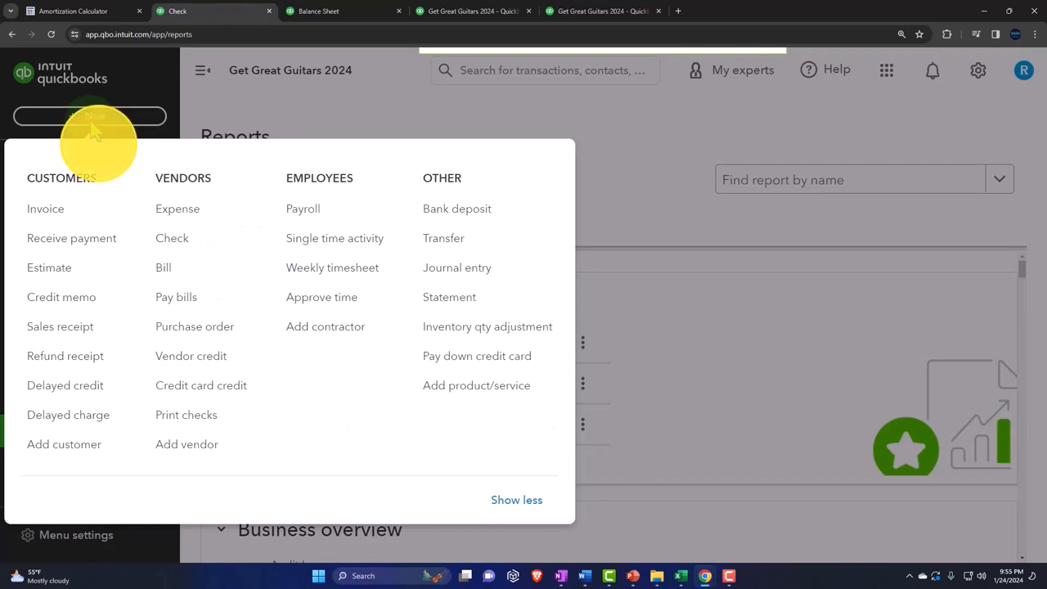
left_click(178, 208)
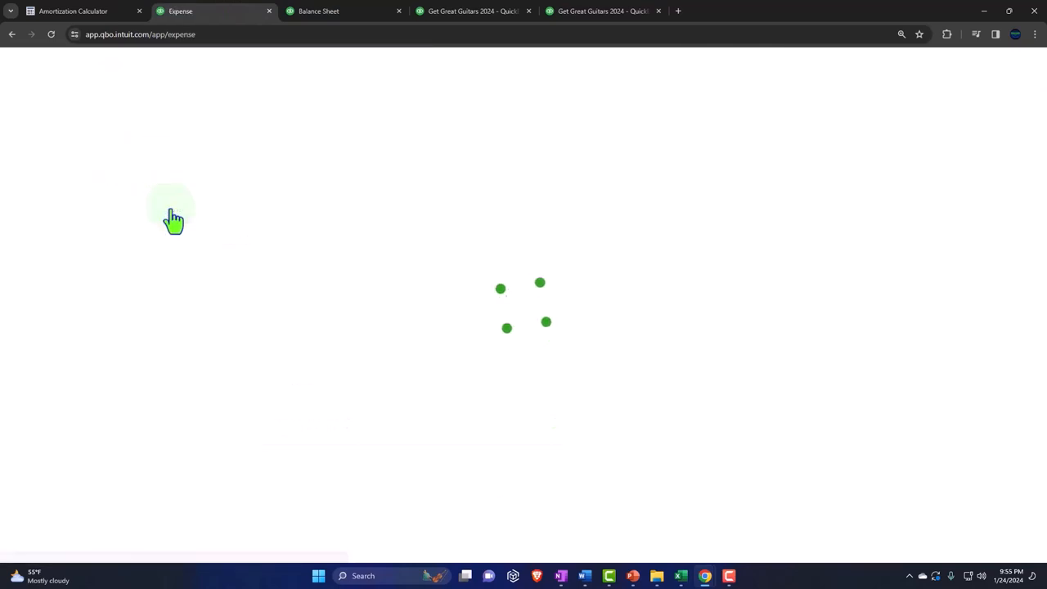
type("c")
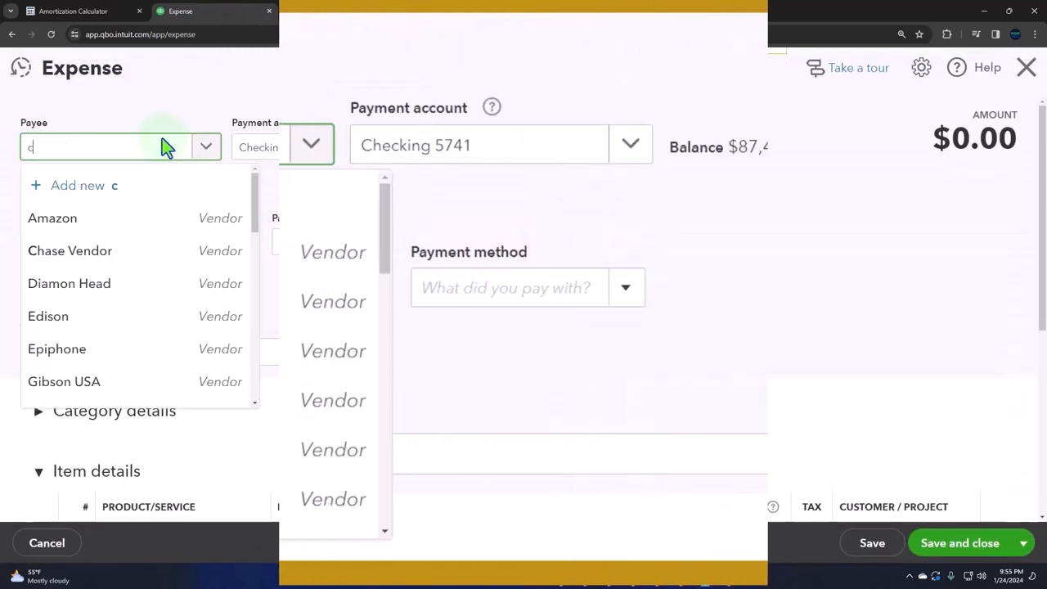
type("jha")
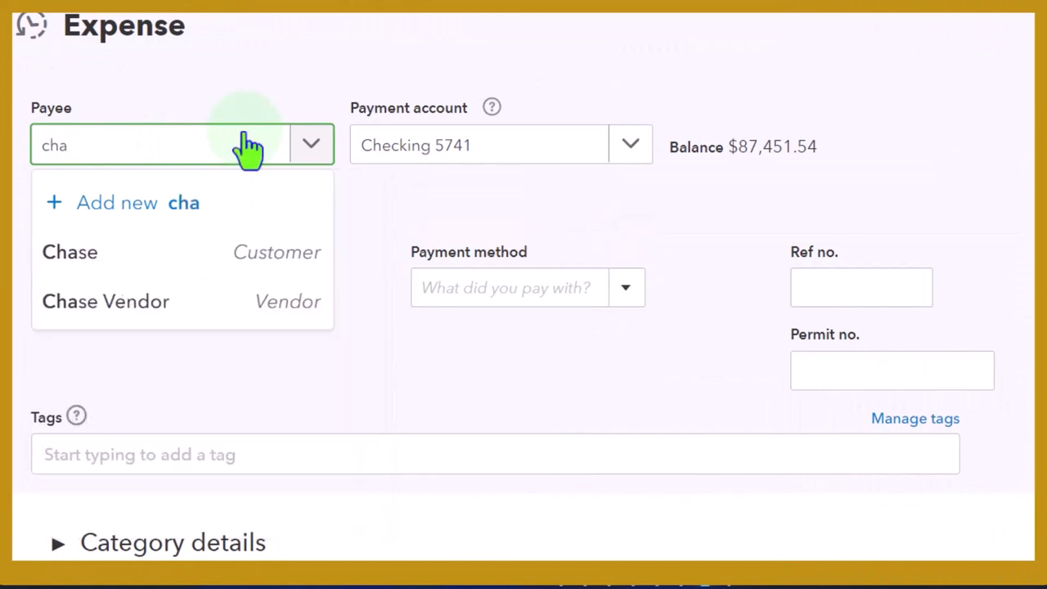
left_click(106, 301)
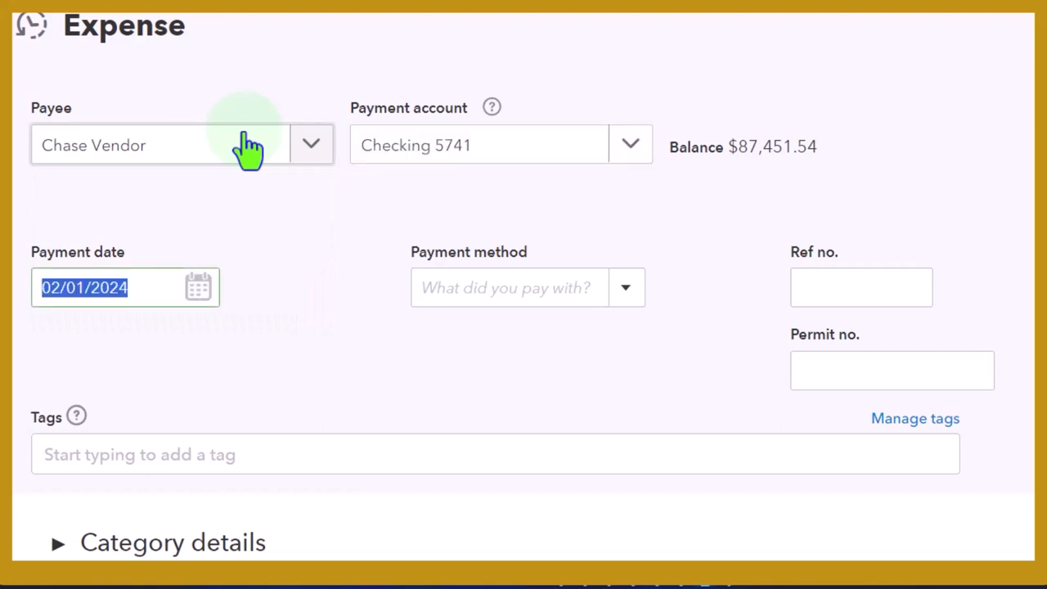
type("02282")
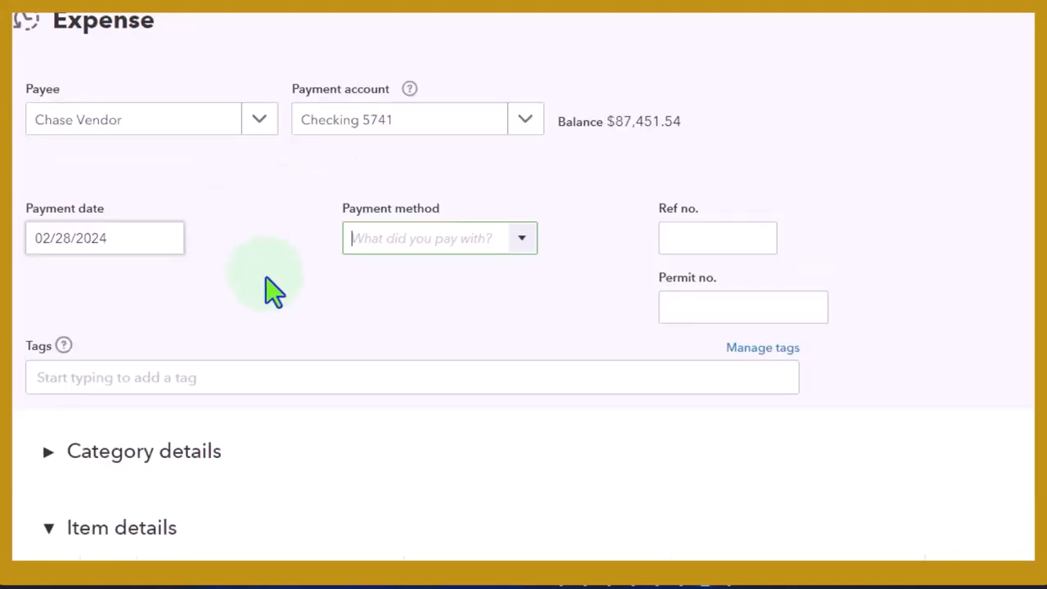
Discard the draft expense without saving and return to Reports.
left_click(48, 451)
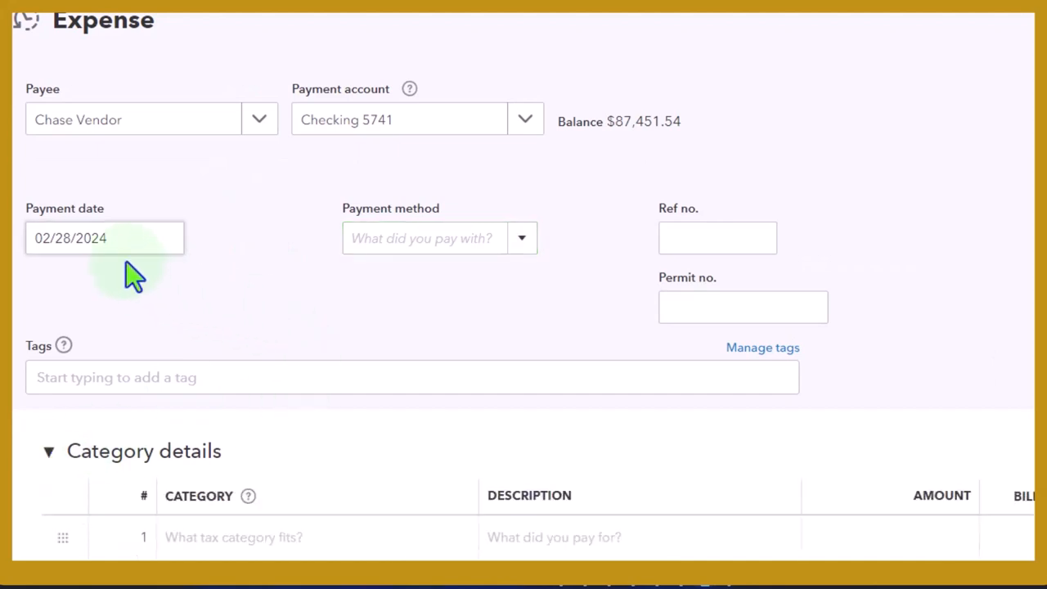
left_click(104, 238)
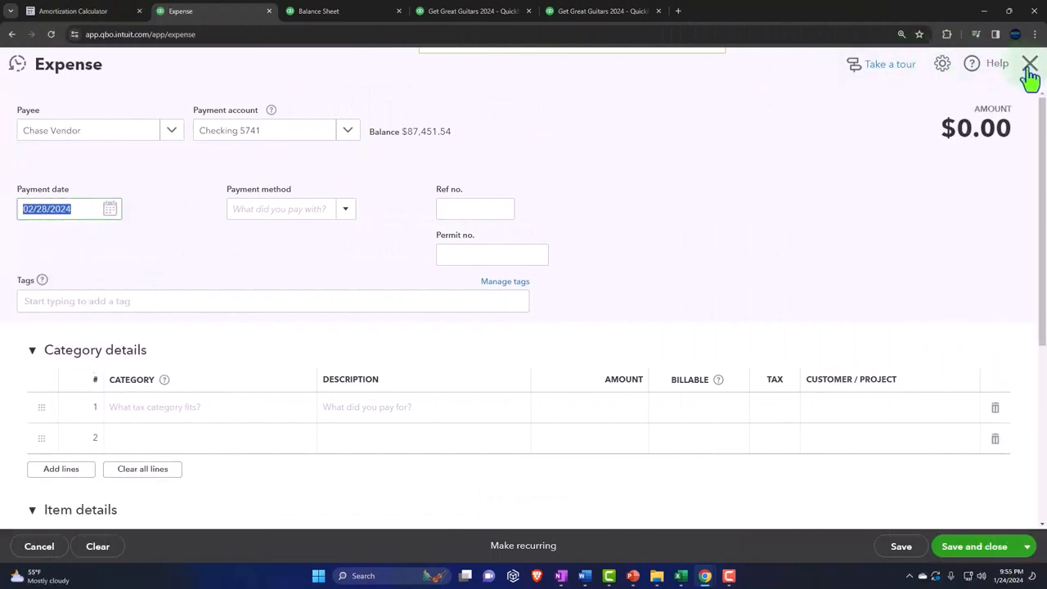
left_click(1030, 64)
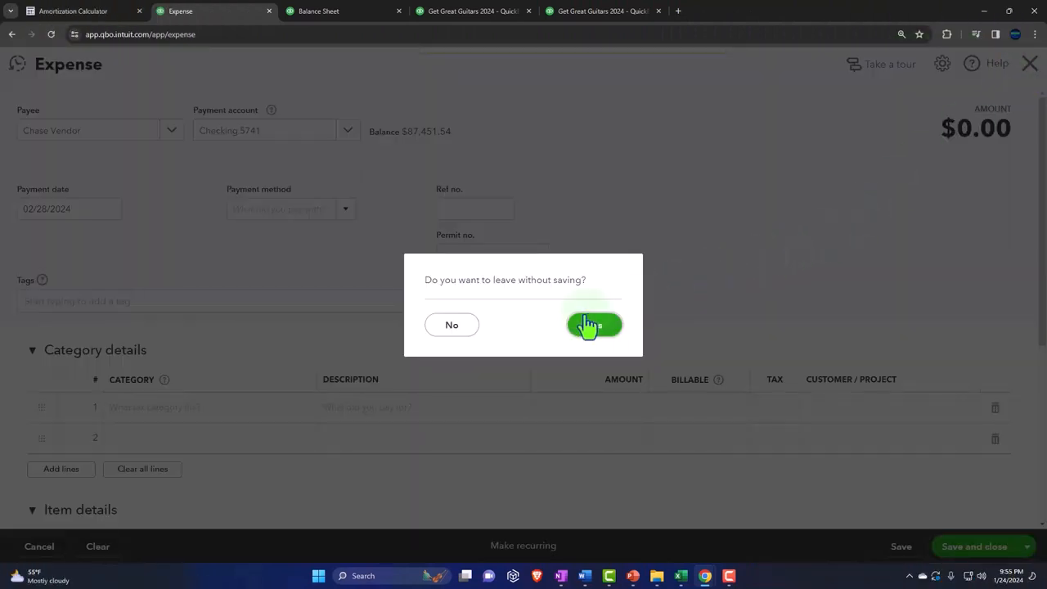
left_click(593, 325)
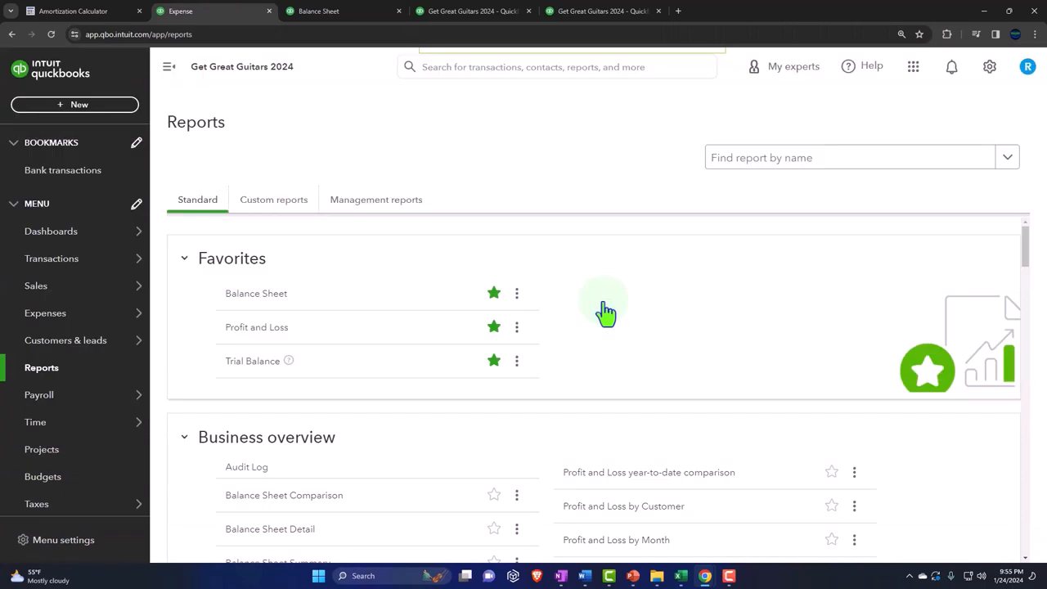
Start check #1017 to Chase Vendor dated 02/28/2024 with autofilled category lines.
left_click(74, 104)
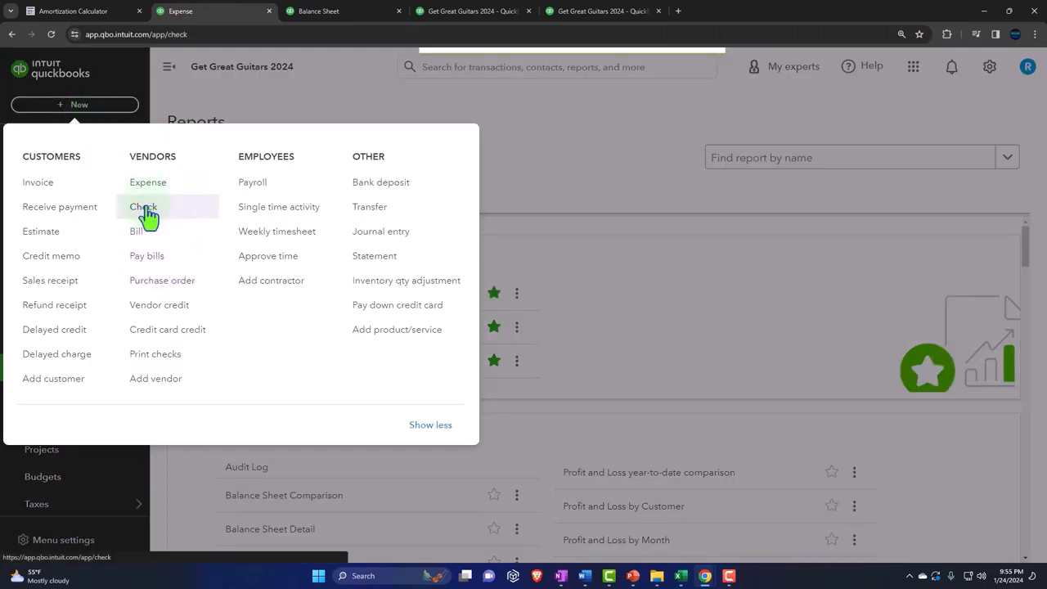
left_click(143, 206)
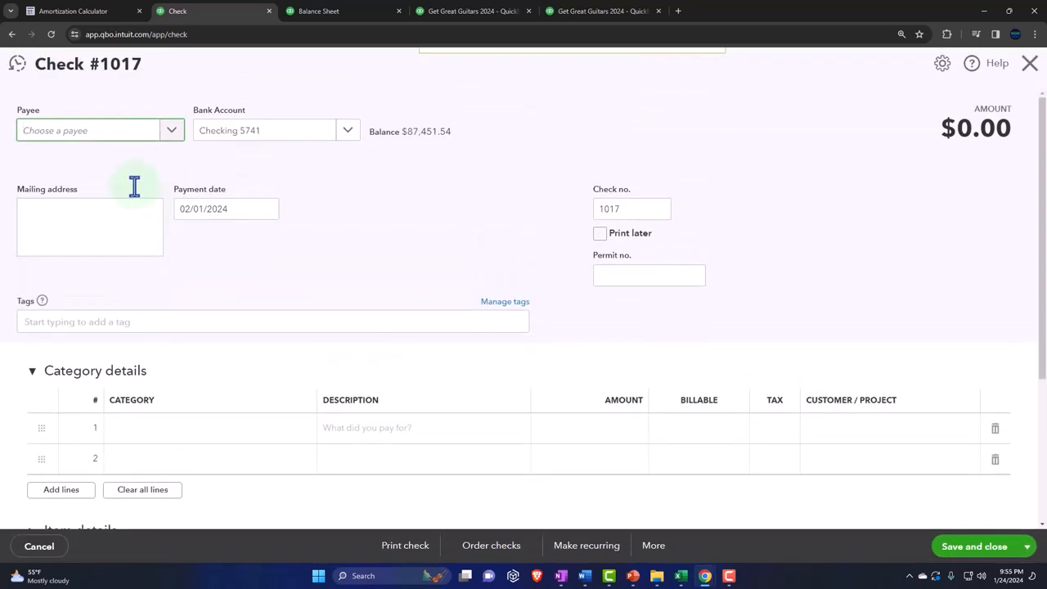
type("Cha")
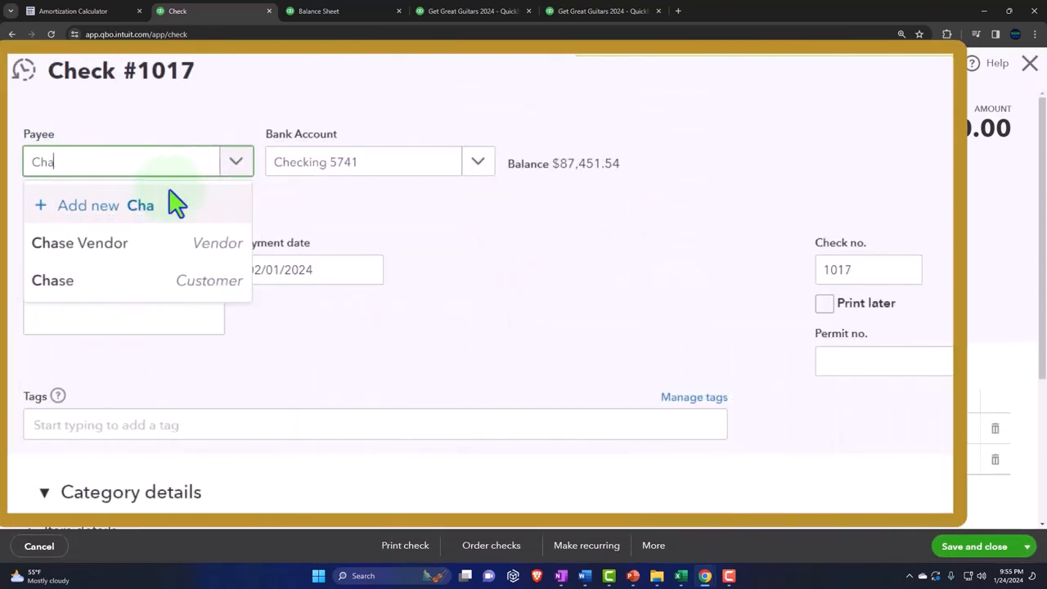
left_click(79, 243)
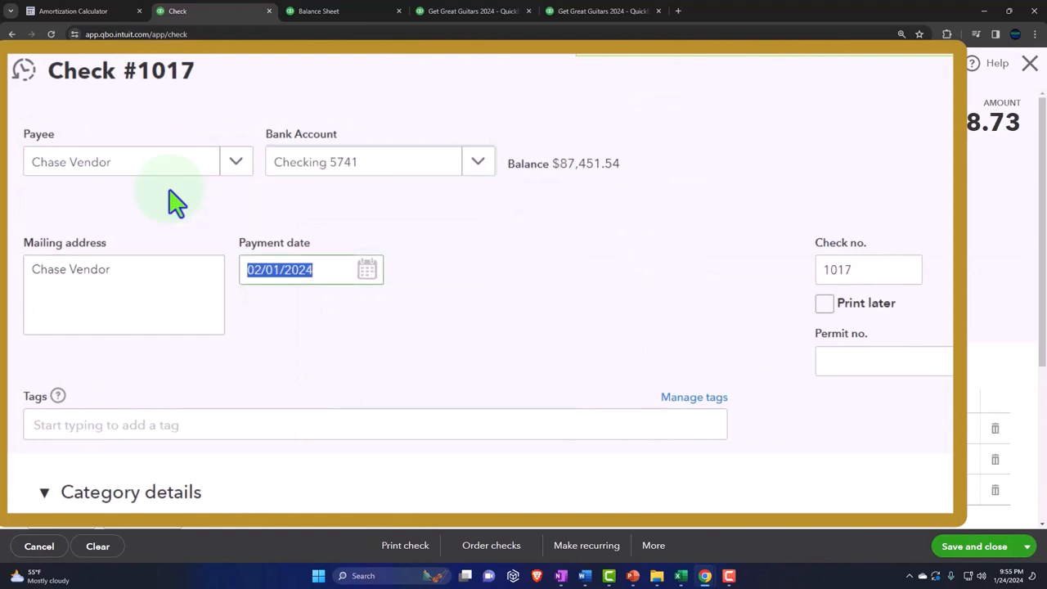
type("0228")
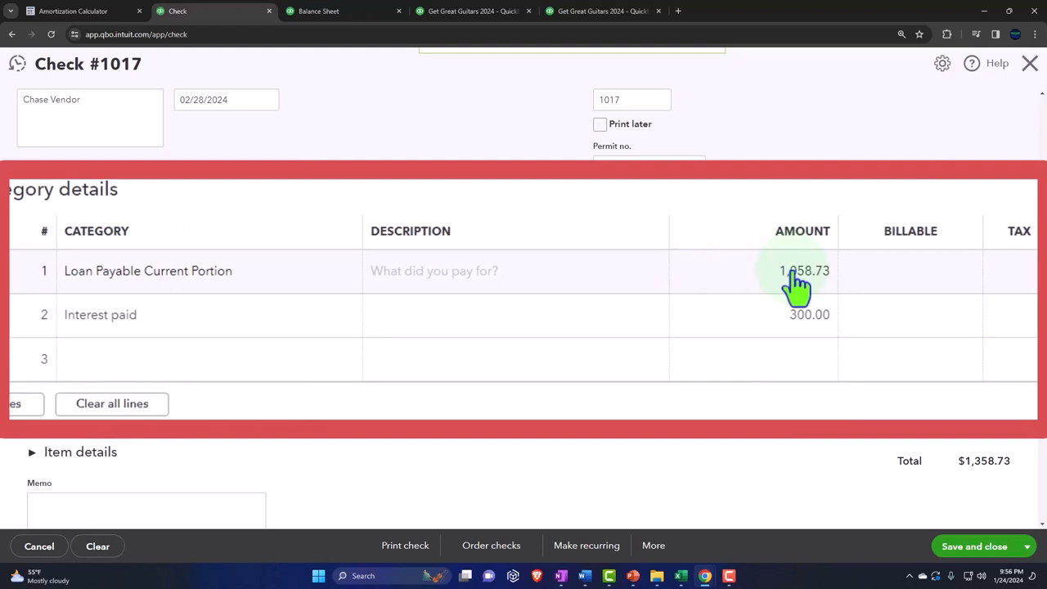
mouse_move(794, 291)
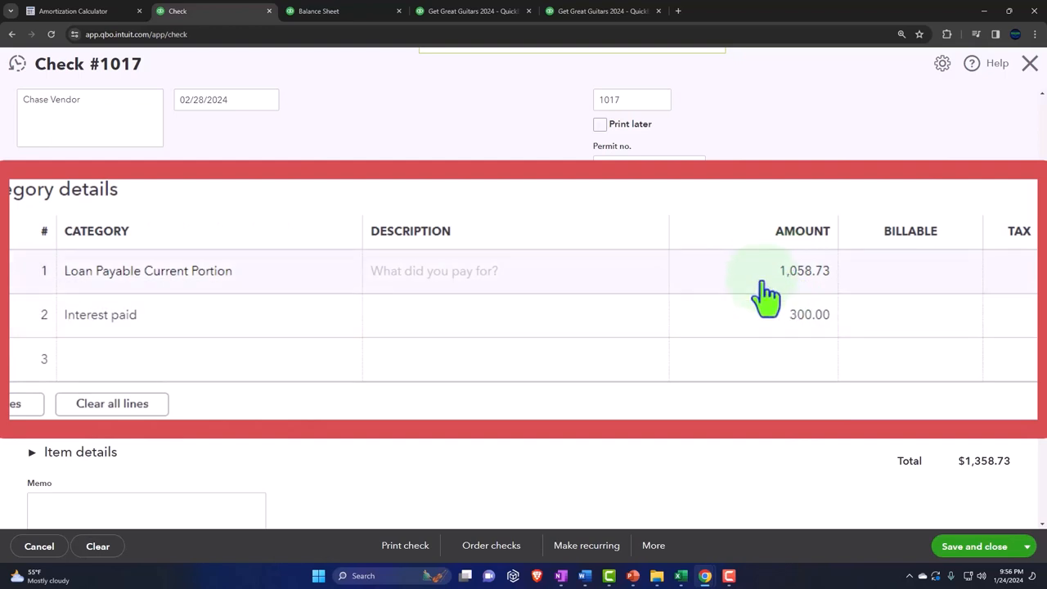
mouse_move(743, 309)
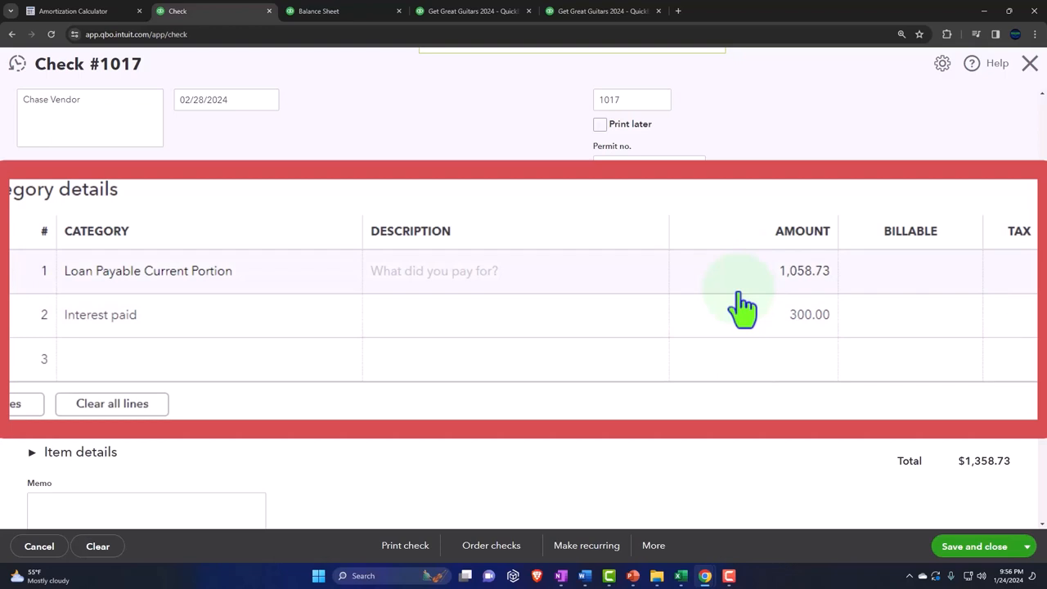
mouse_move(738, 311)
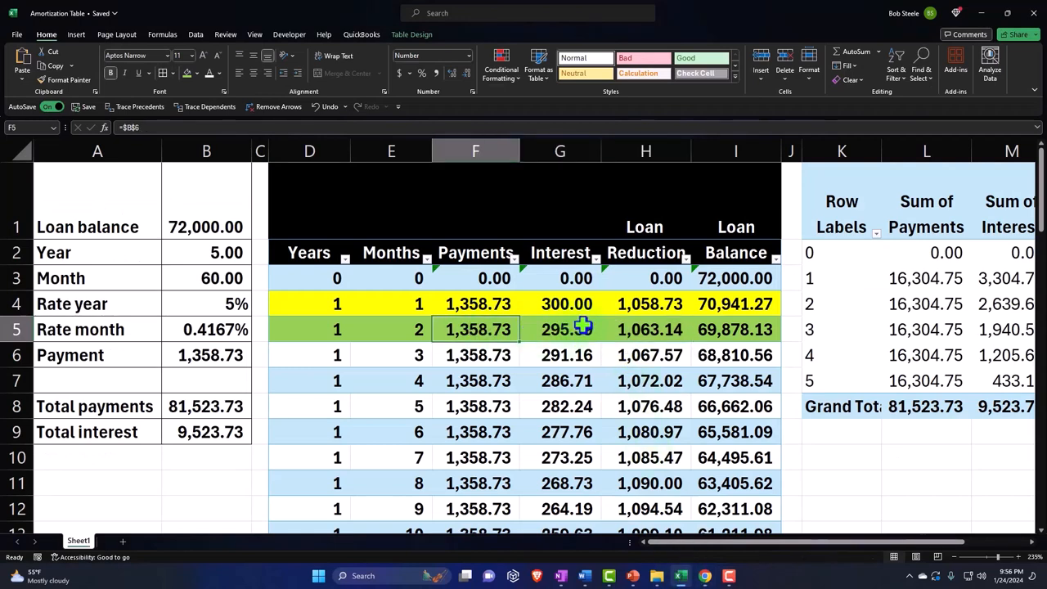
Change line amounts to Loan Payable 1,063.14 and Interest paid 295.59.
left_click(646, 329)
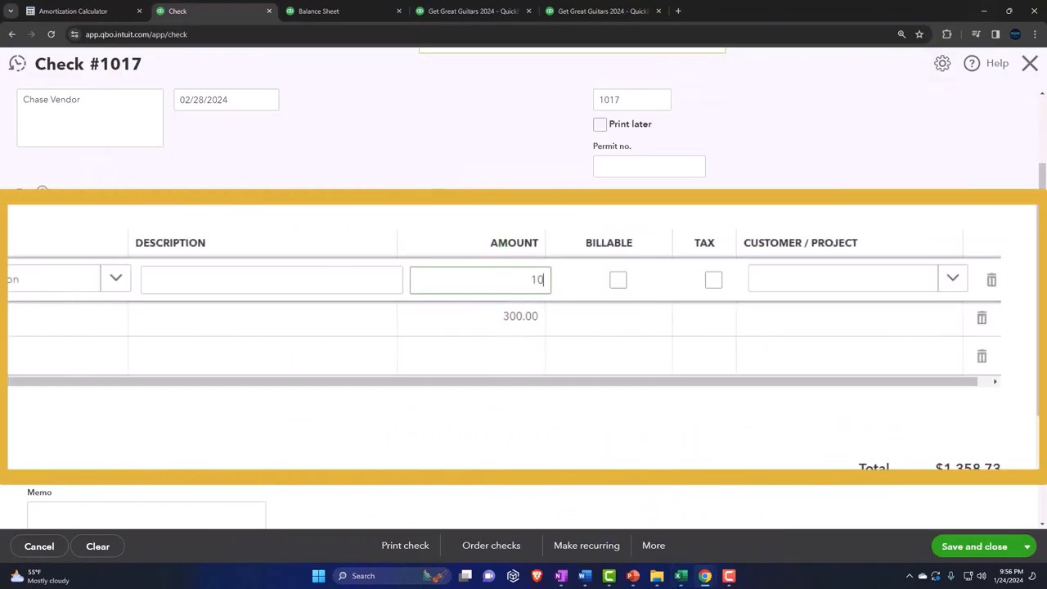
type("1063.14")
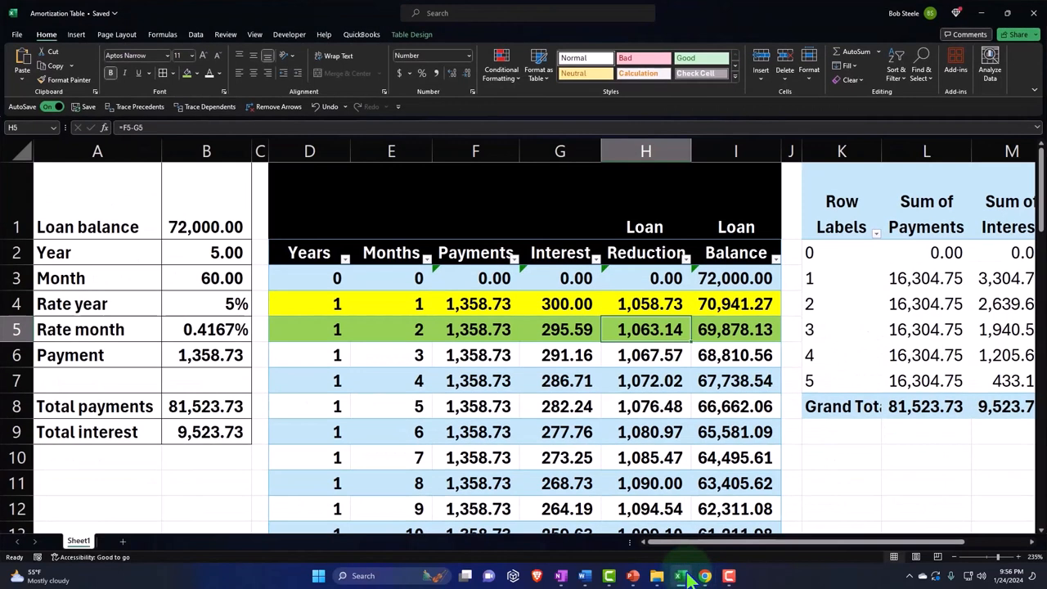
left_click(704, 576)
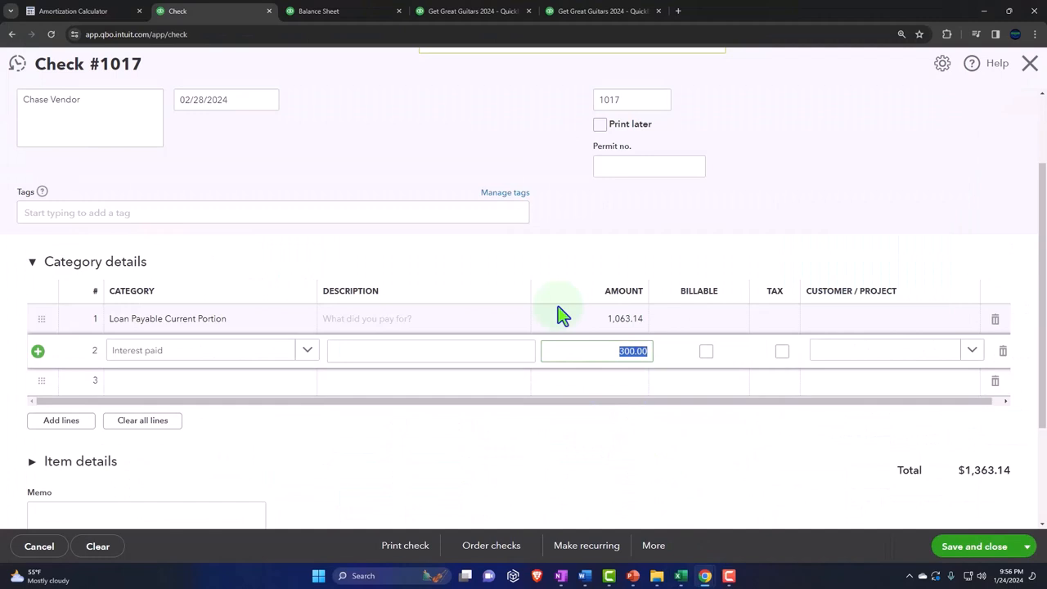
type("295.5")
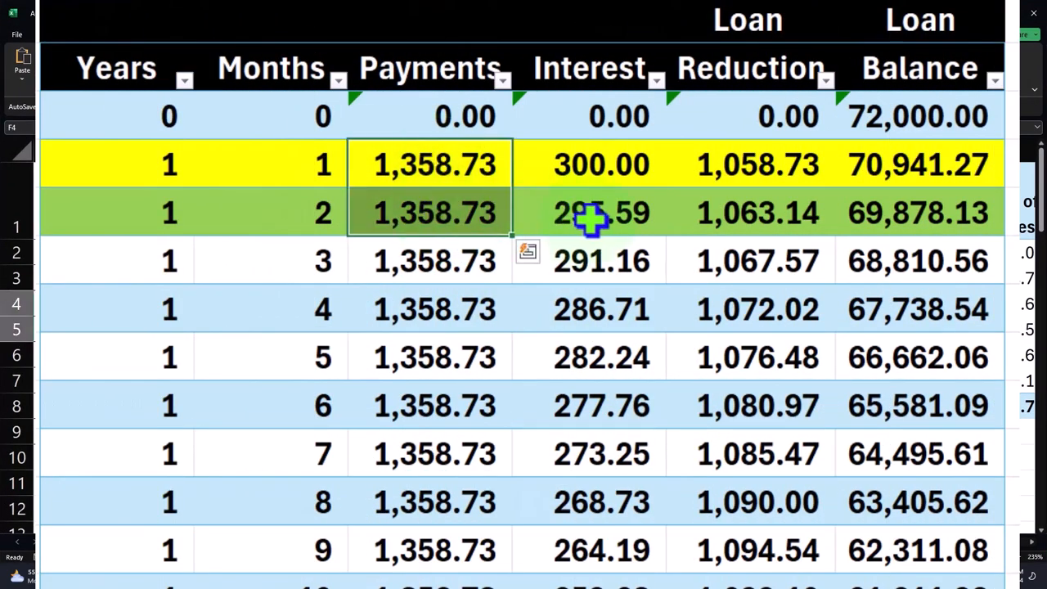
left_click(748, 213)
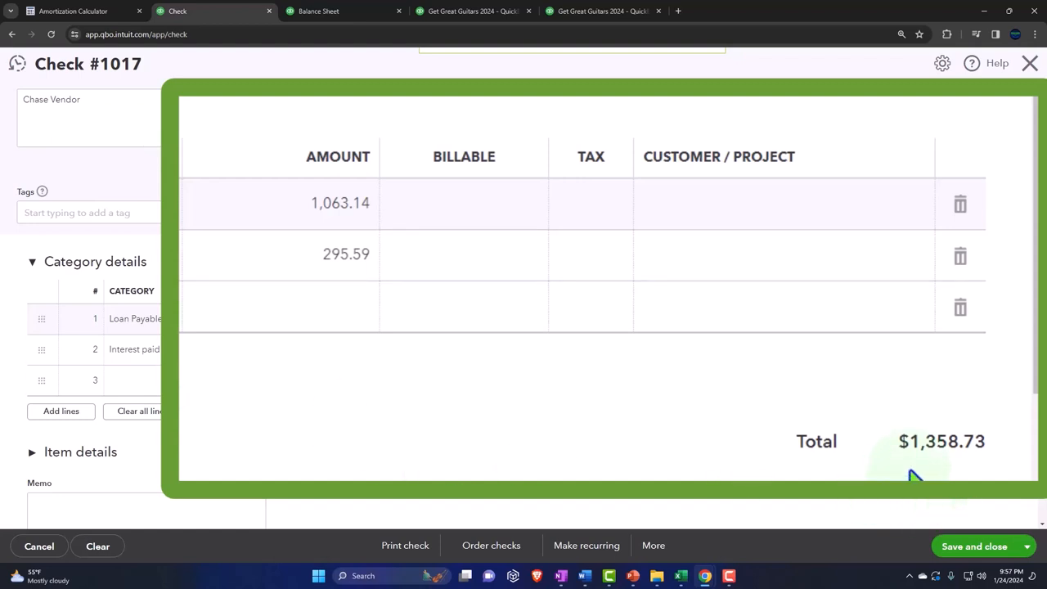
mouse_move(968, 479)
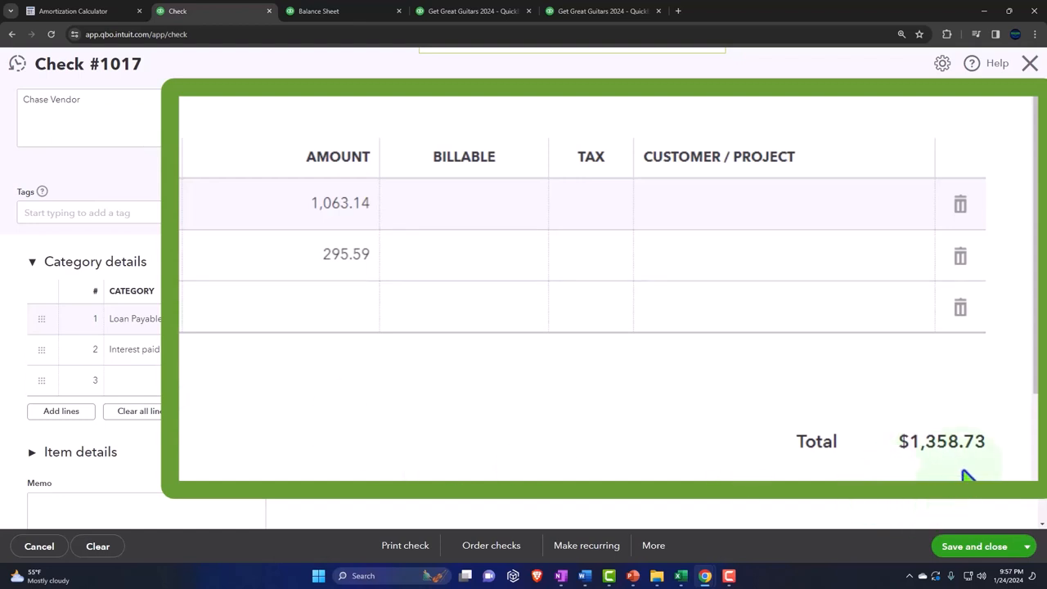